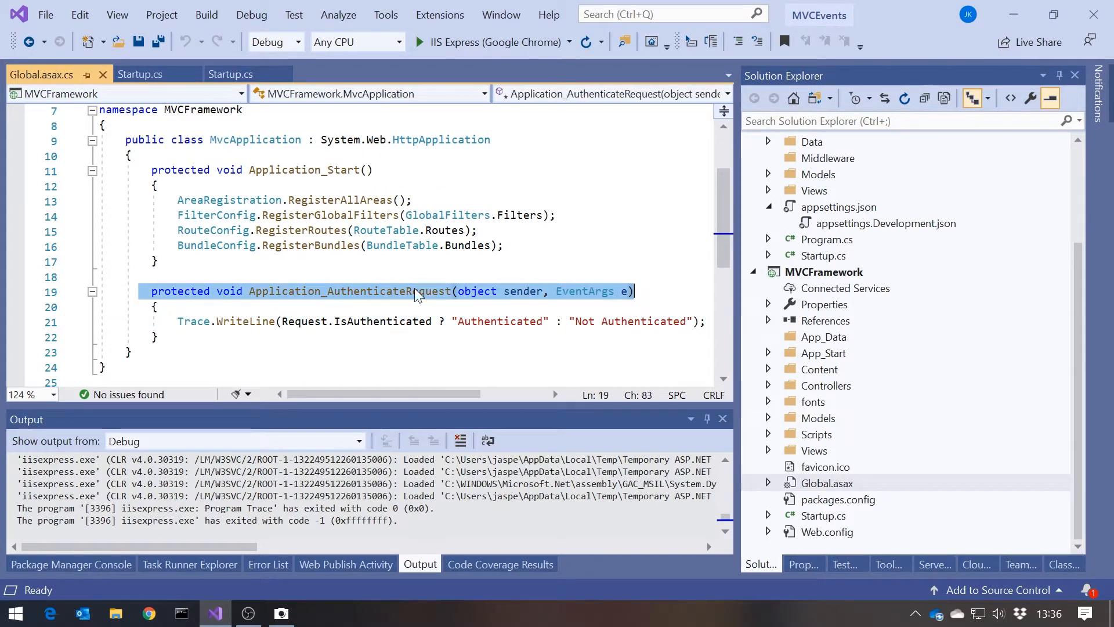
Step: Review Application_AuthenticateRequest in Global.asax.cs and start debugging with IIS Express (Google Chrome)
left_click(158, 260)
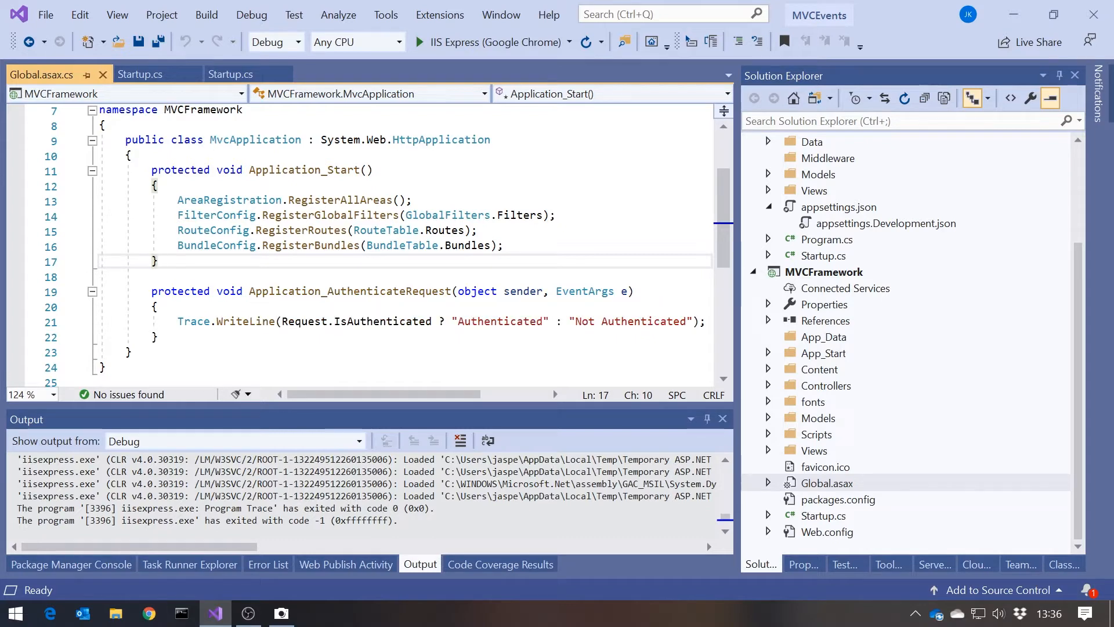
scroll("down", 3)
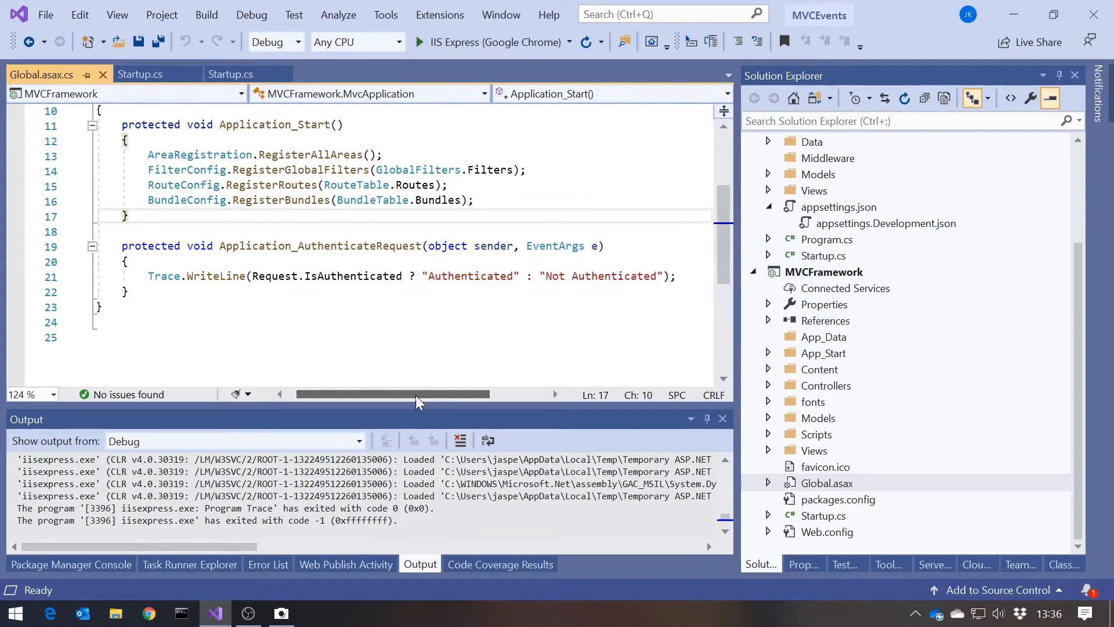
mouse_move(284, 276)
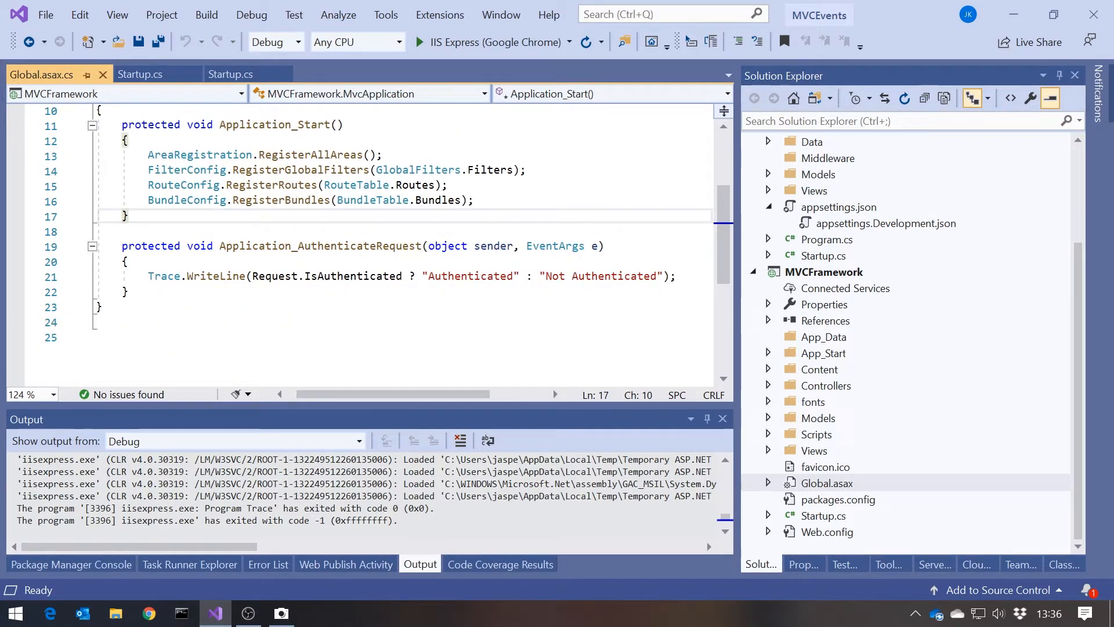
left_click(127, 214)
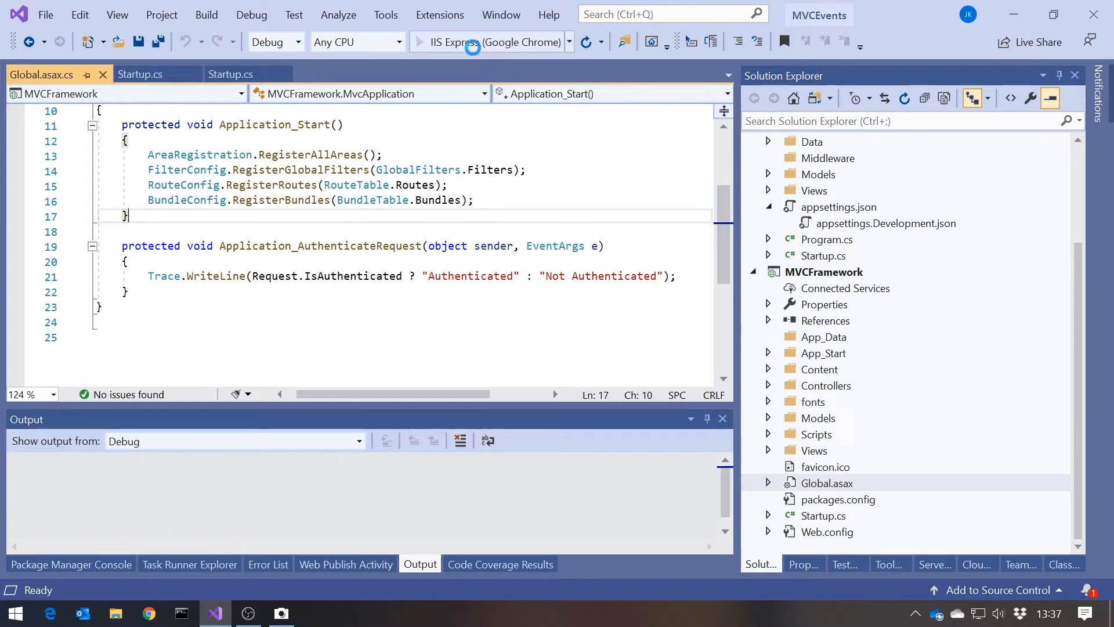
Step: Start the app under the debugger and select the 'Not Authenticated' line in Output
left_click(442, 41)
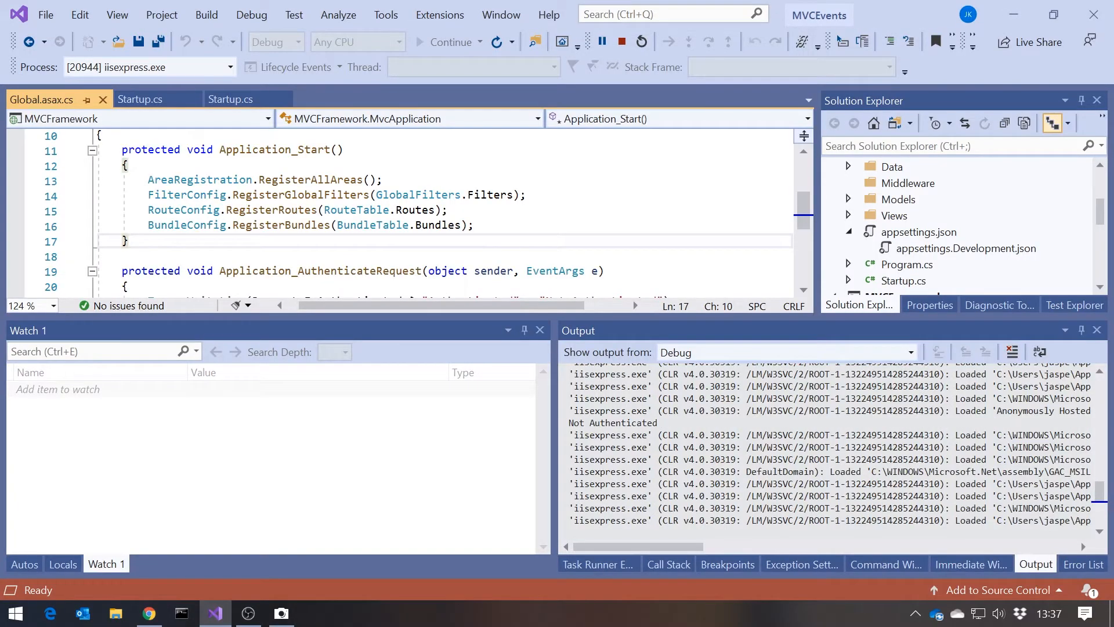
double_click(613, 422)
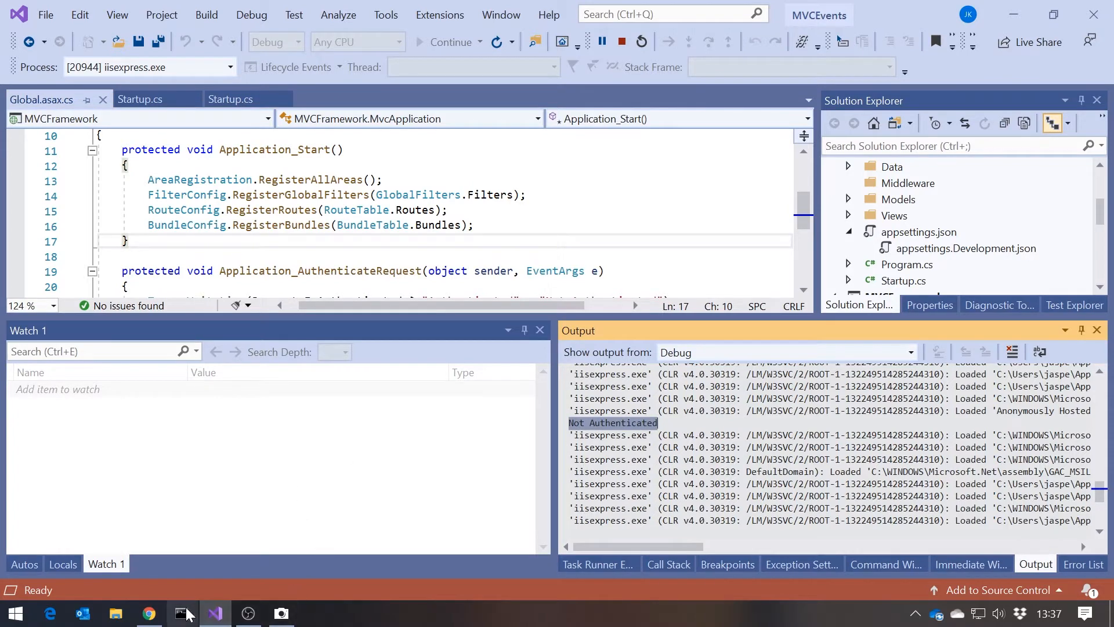
left_click(148, 613)
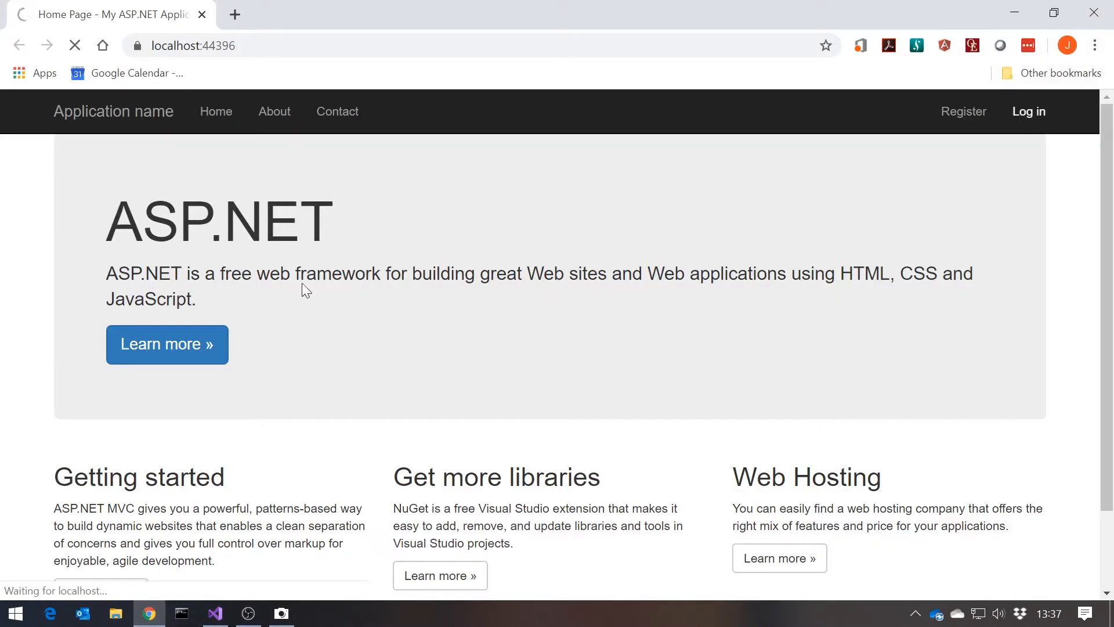
left_click(1027, 111)
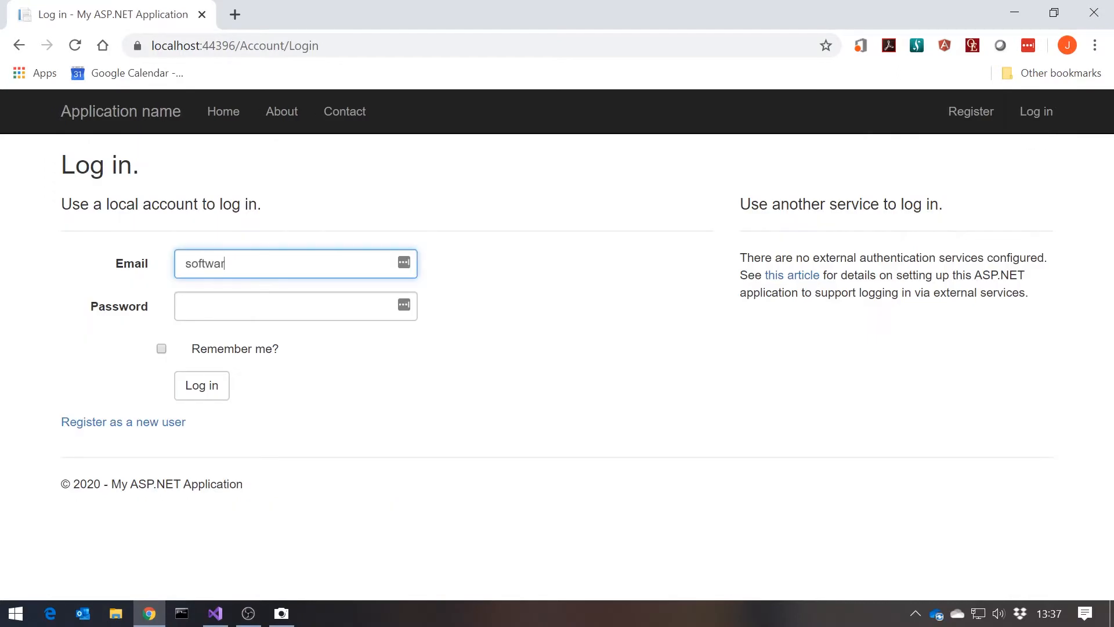
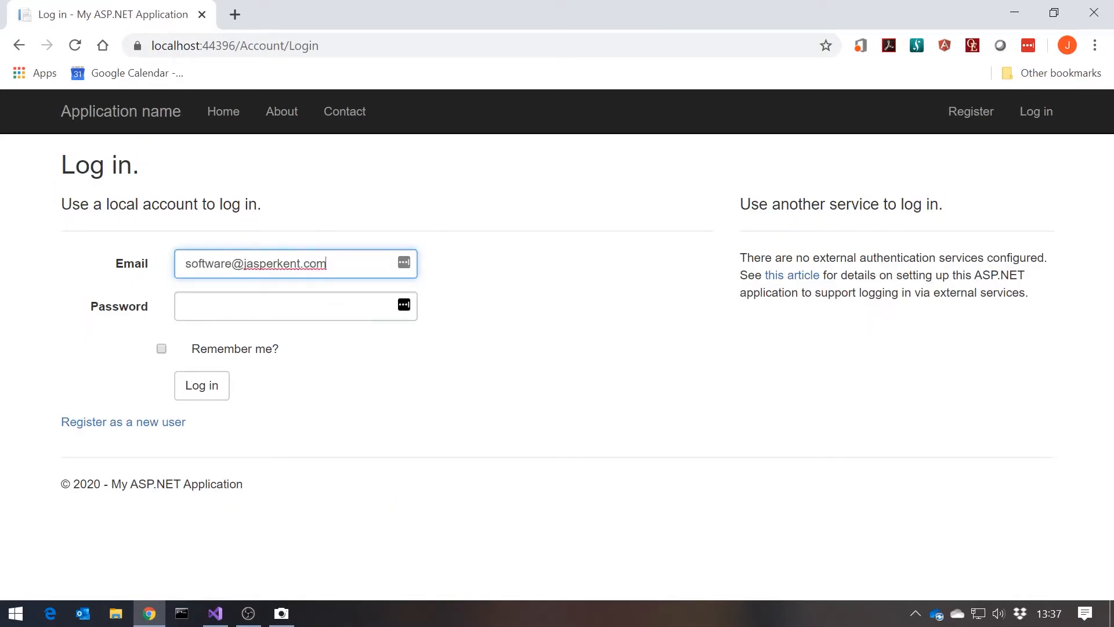
left_click(201, 385)
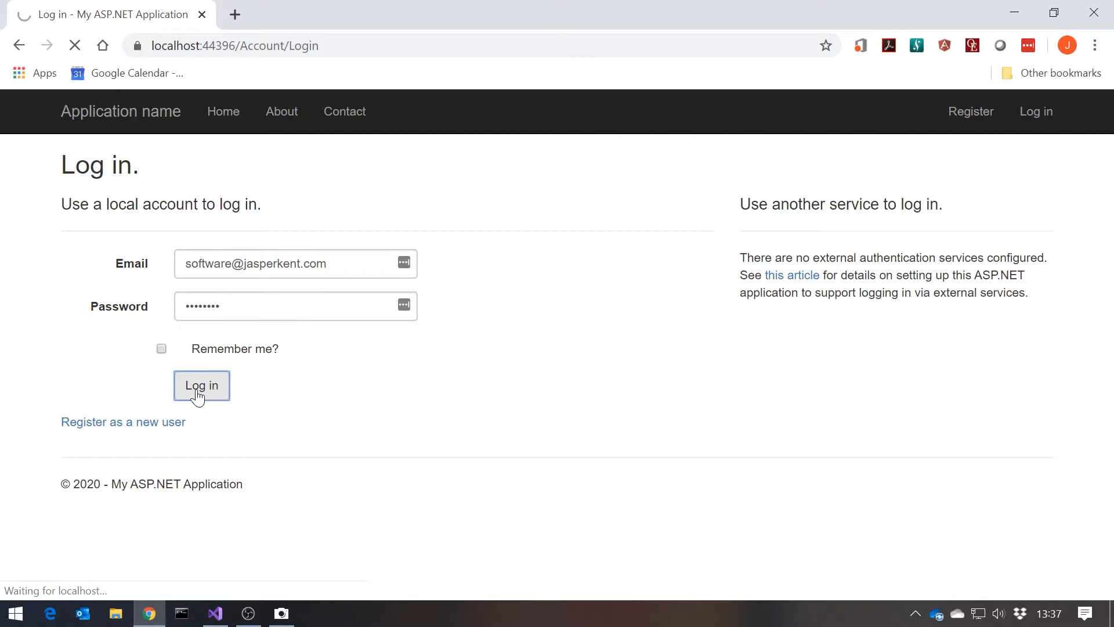
left_click(201, 385)
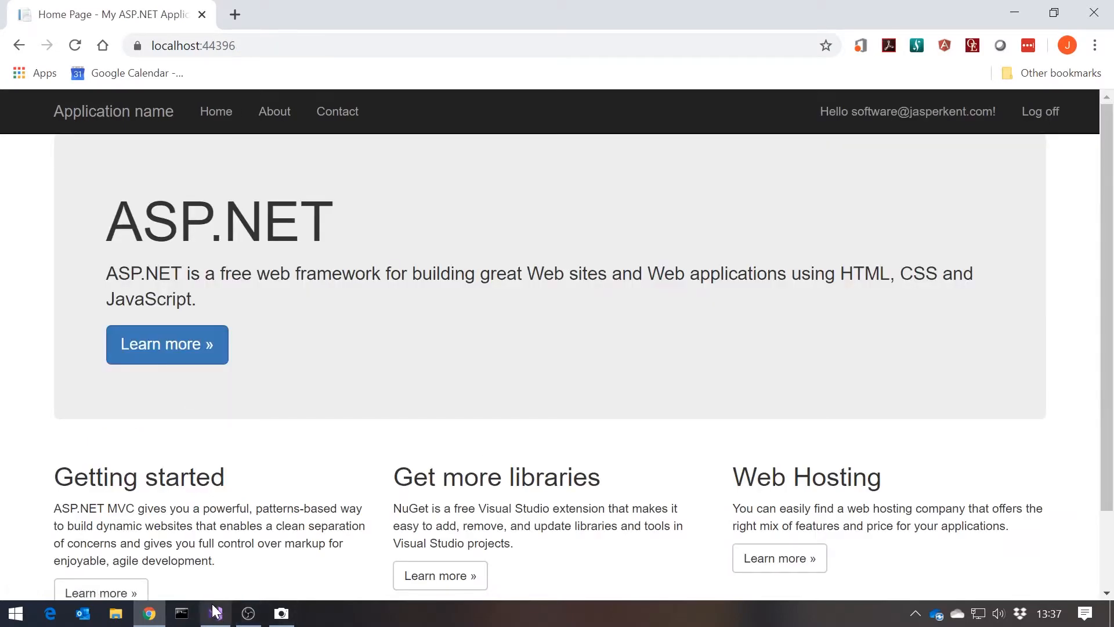
left_click(213, 613)
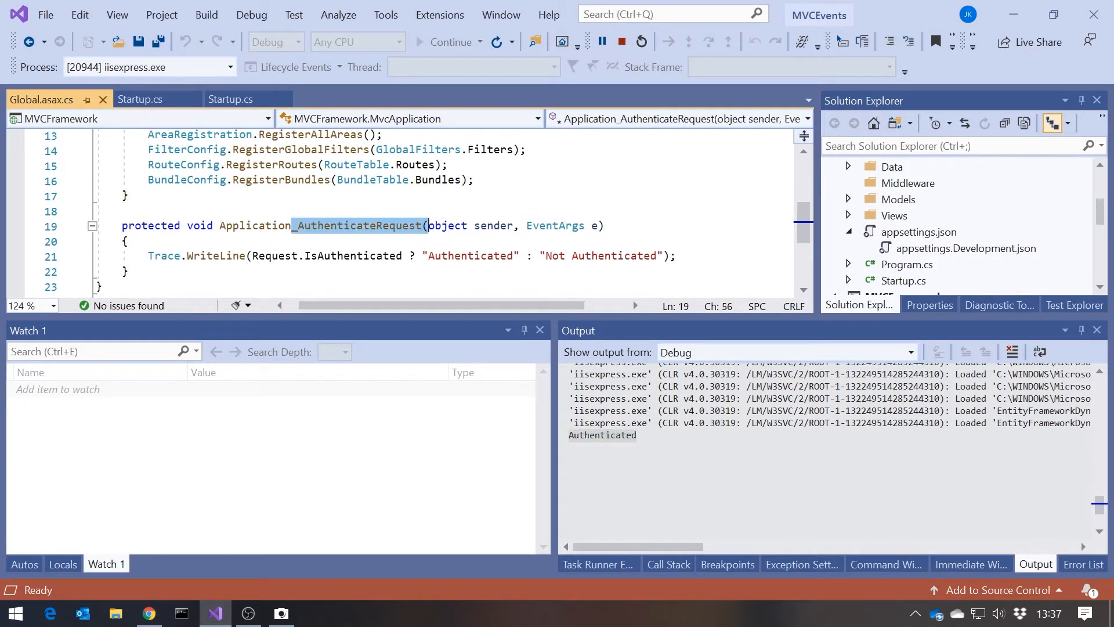
mouse_move(416, 232)
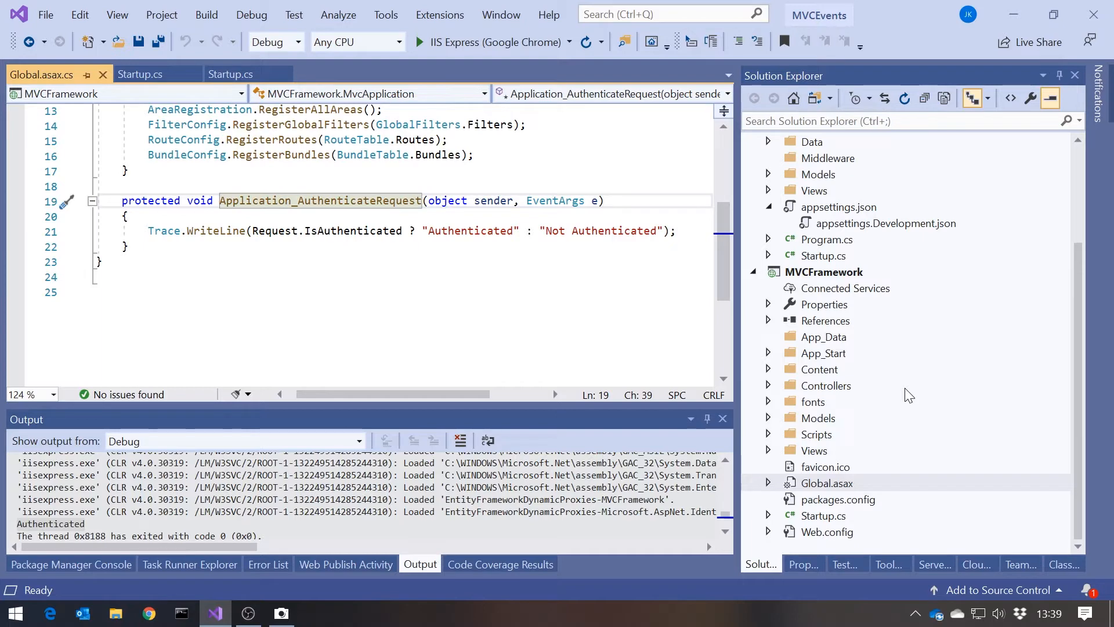
Step: Make MVCCore the startup project and open its Startup.cs
scroll("up", 3)
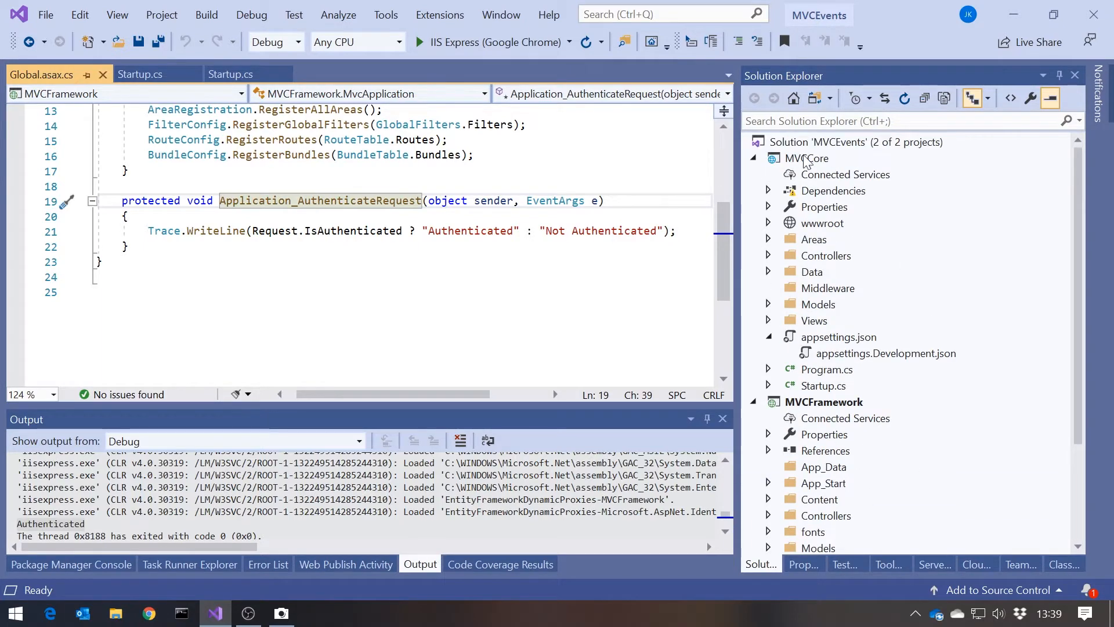
left_click(808, 158)
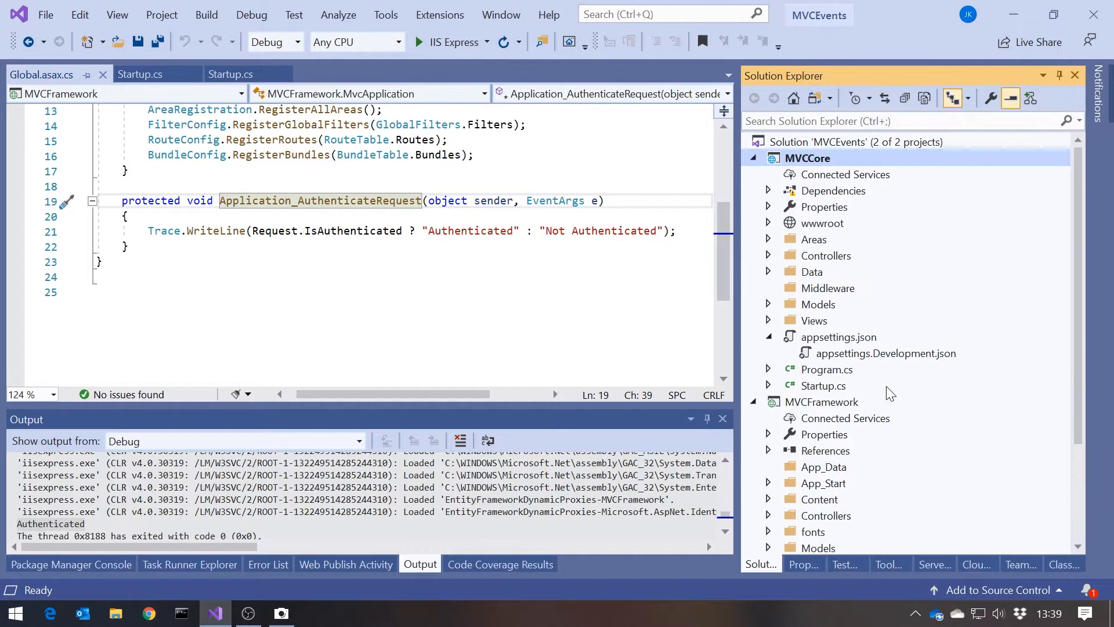
left_click(824, 385)
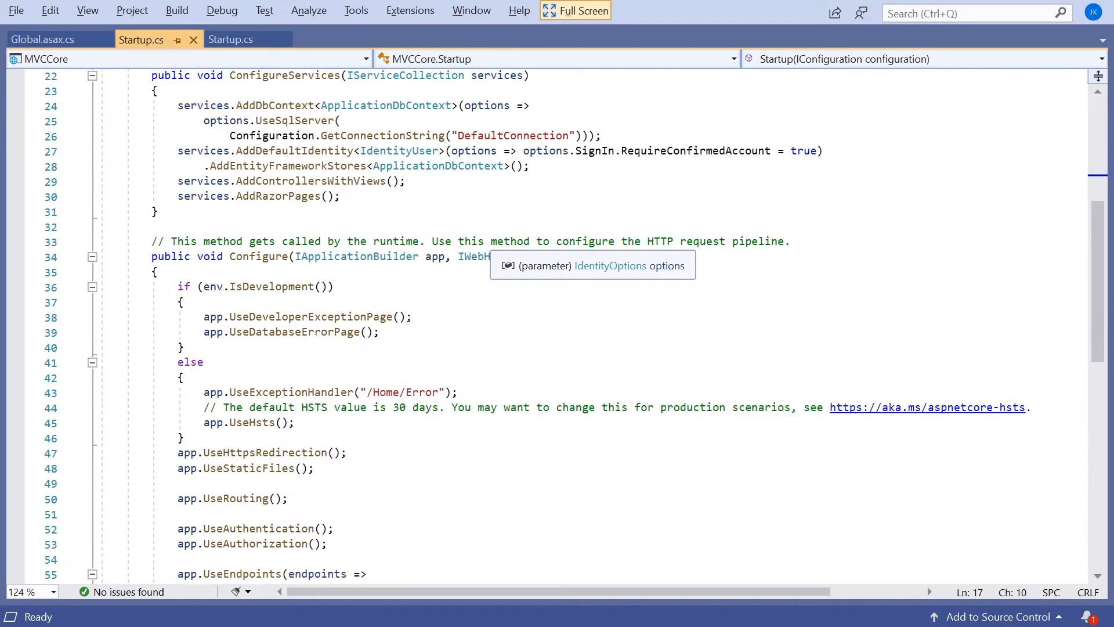
Step: Insert a blank line after app.UseAuthentication() and exit full-screen mode
scroll("down", 3)
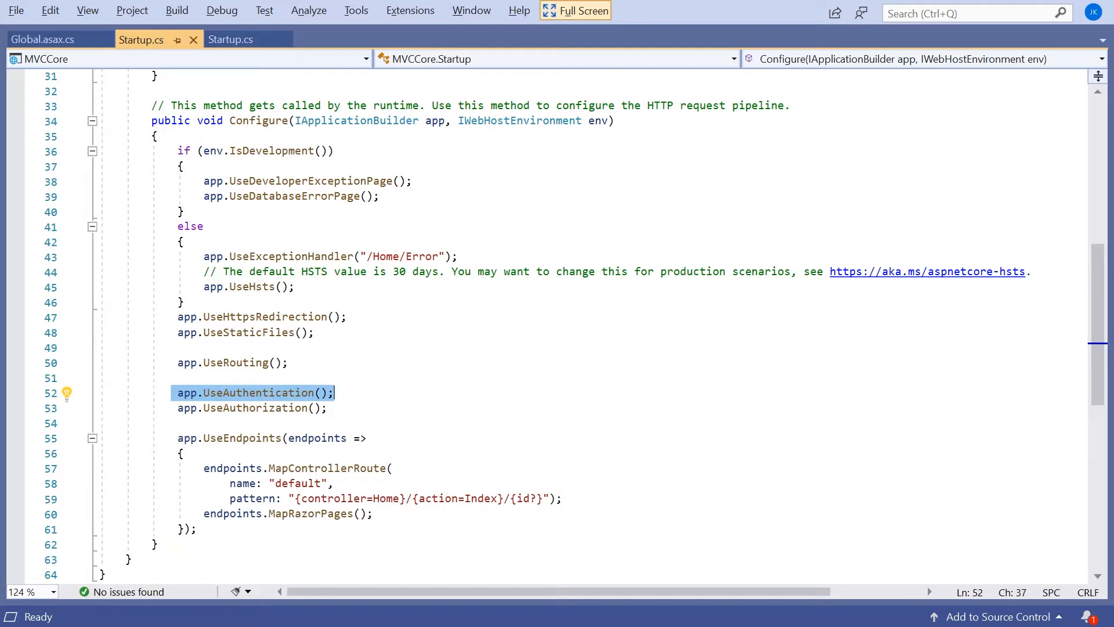
key("enter")
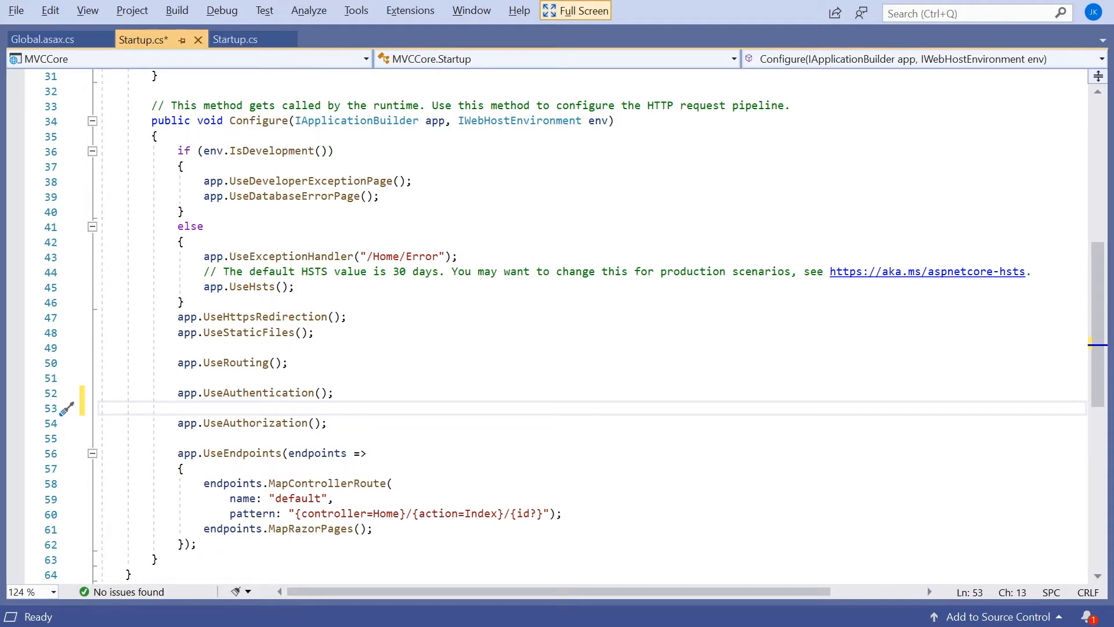
left_click(575, 10)
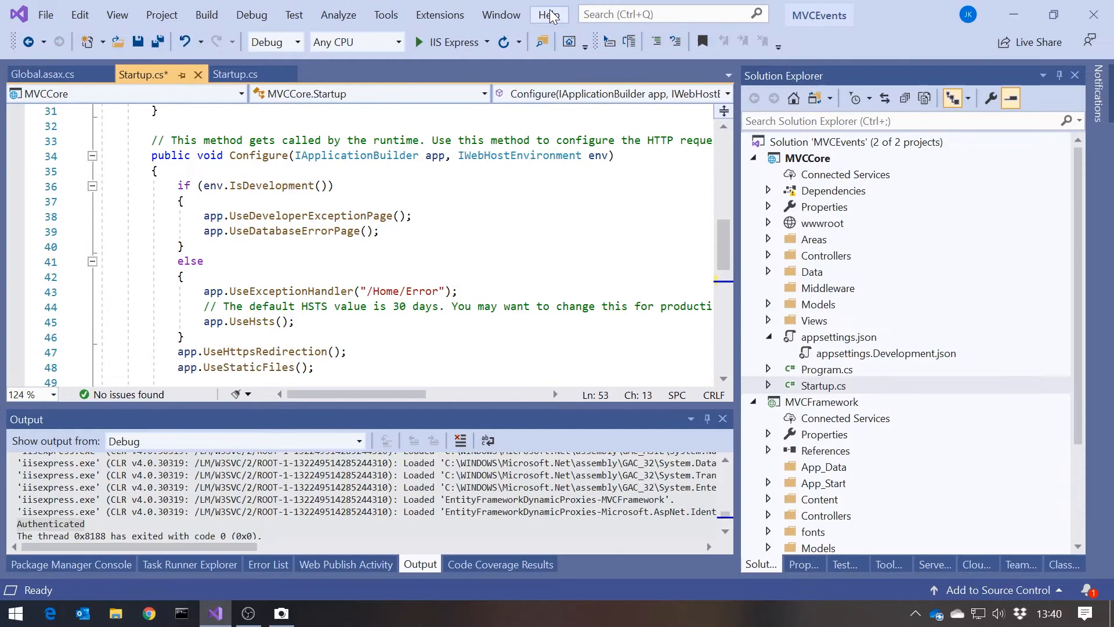
Step: Inspect the AfterAuthentication class's _next field, then mark a spot after UseRouting in Startup.cs
scroll("down", 3)
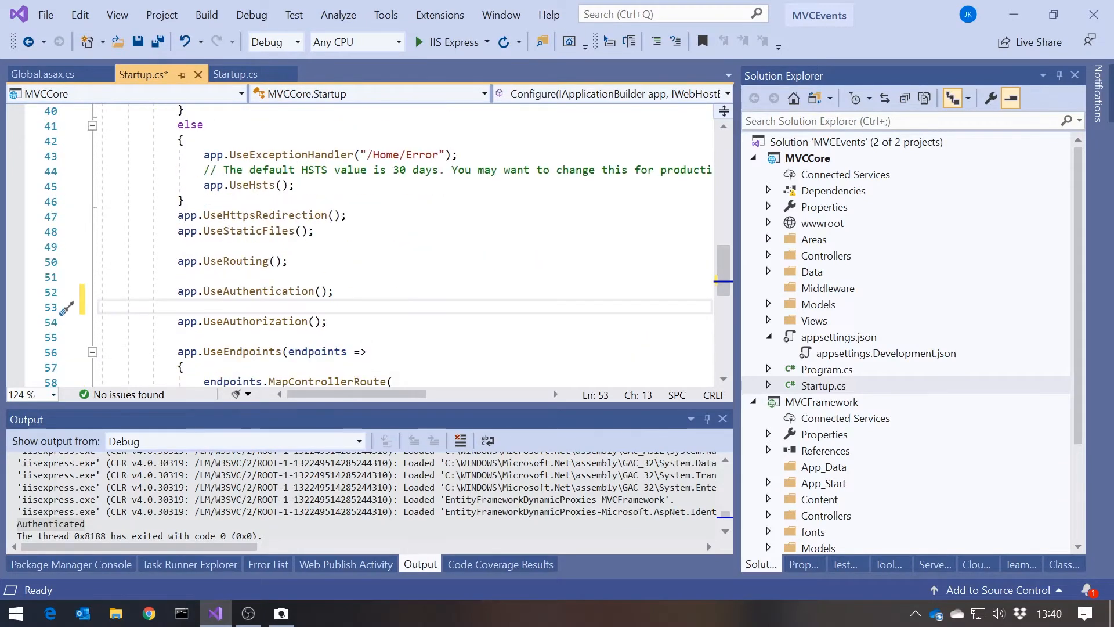
mouse_move(835, 297)
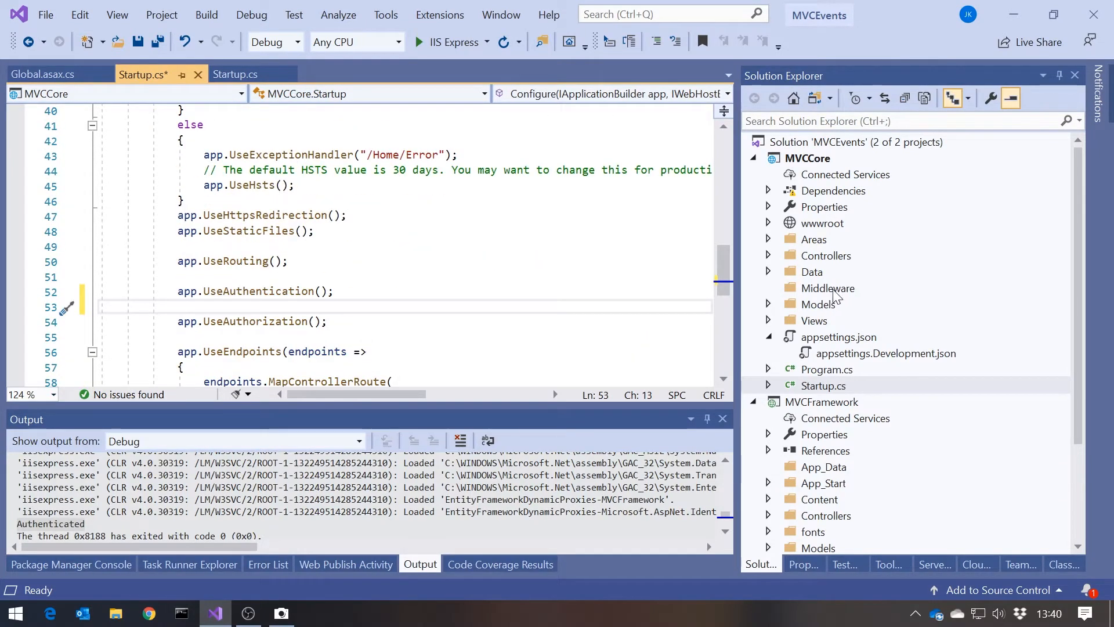
left_click(768, 288)
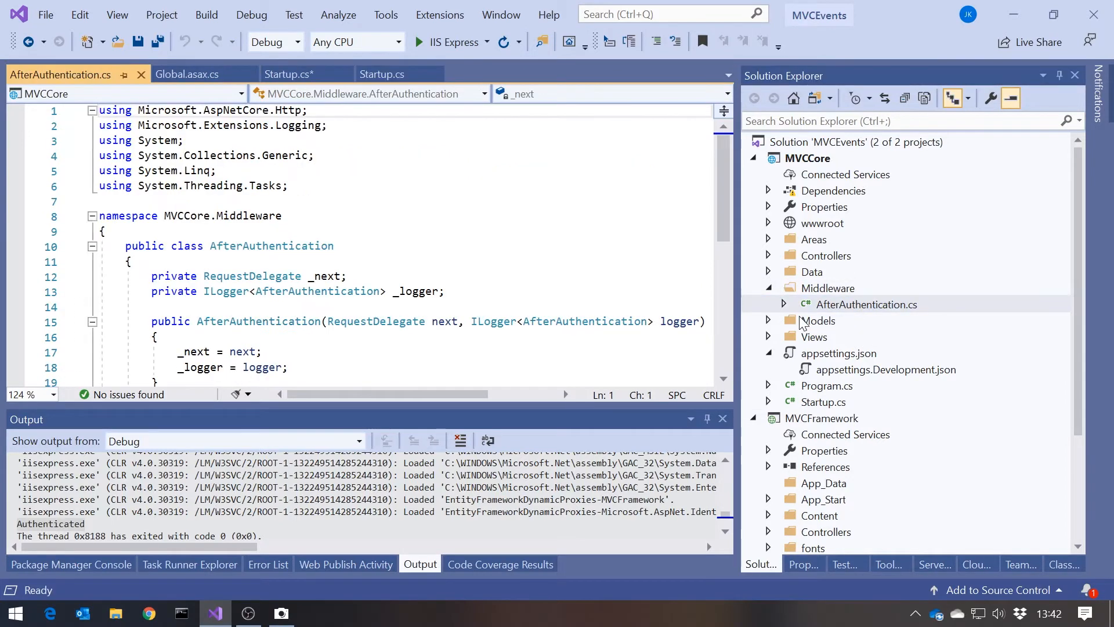
scroll("down", 3)
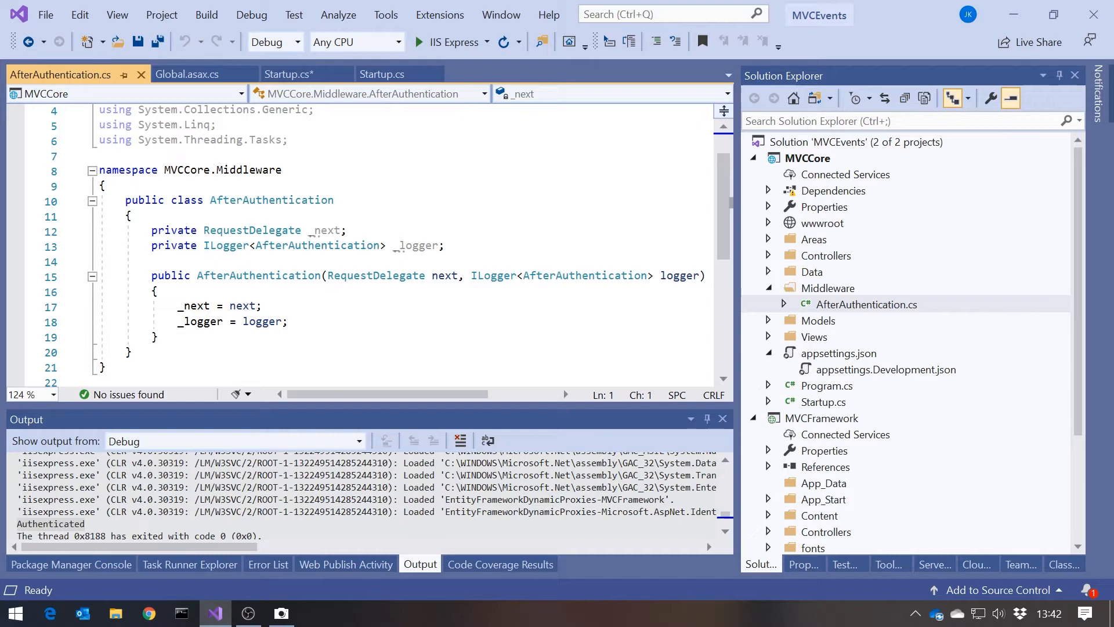
double_click(251, 230)
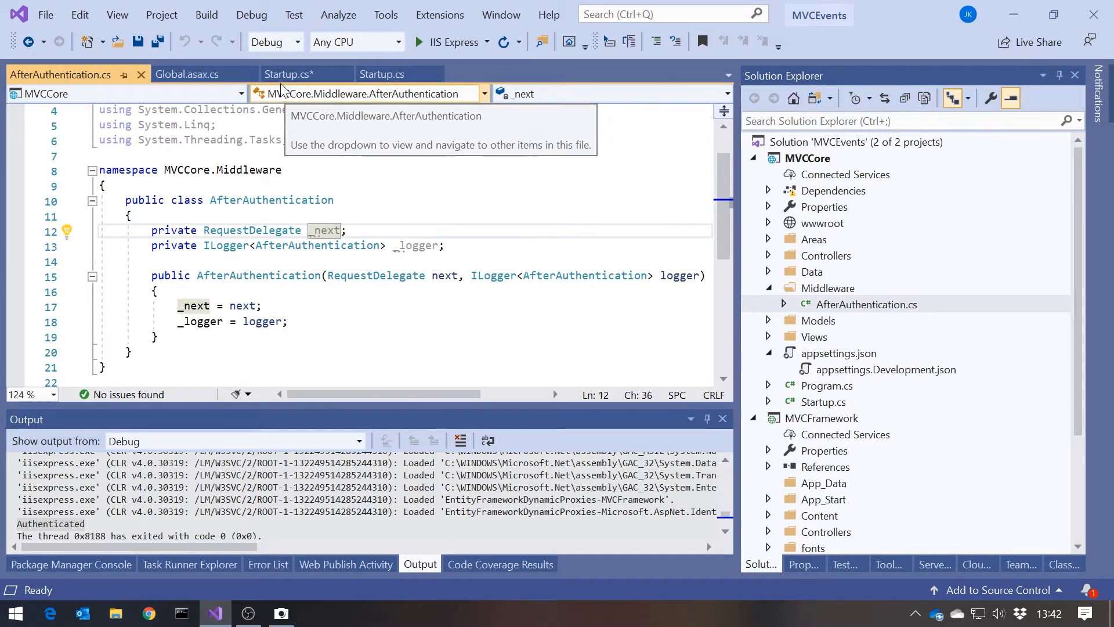
left_click(290, 74)
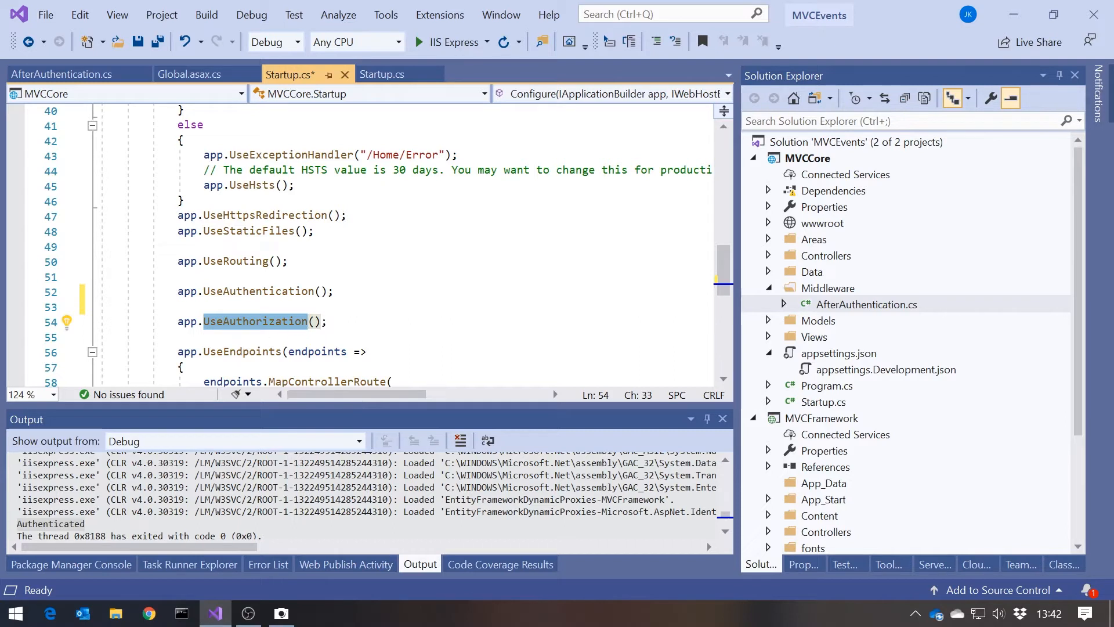
left_click(242, 305)
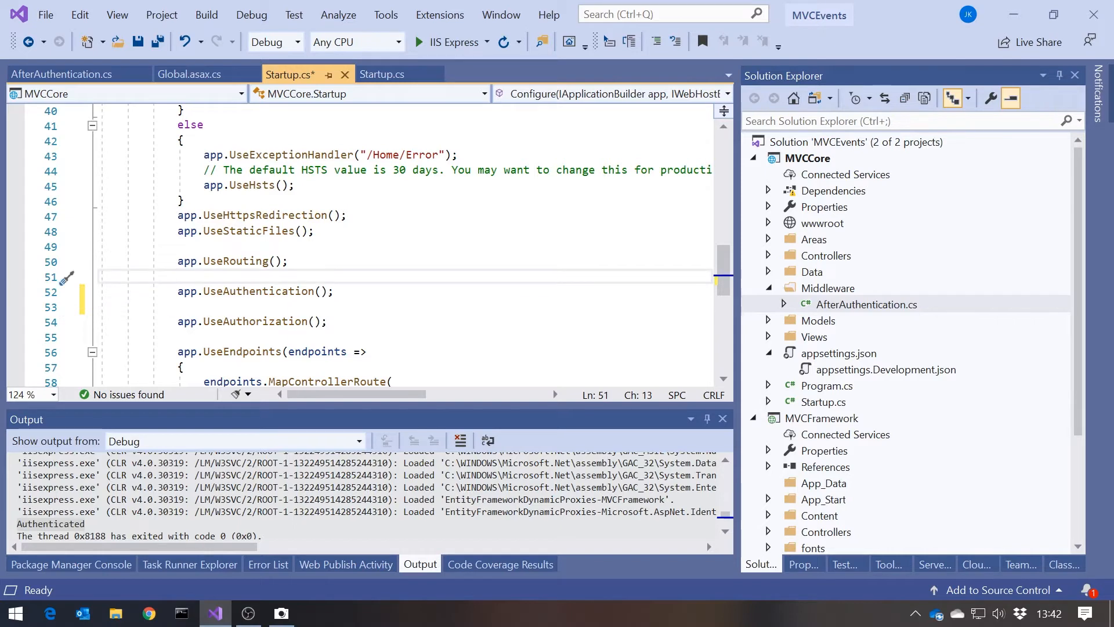
Step: Select the UseAuthorization call, then return to the AfterAuthentication.cs file
left_click(284, 306)
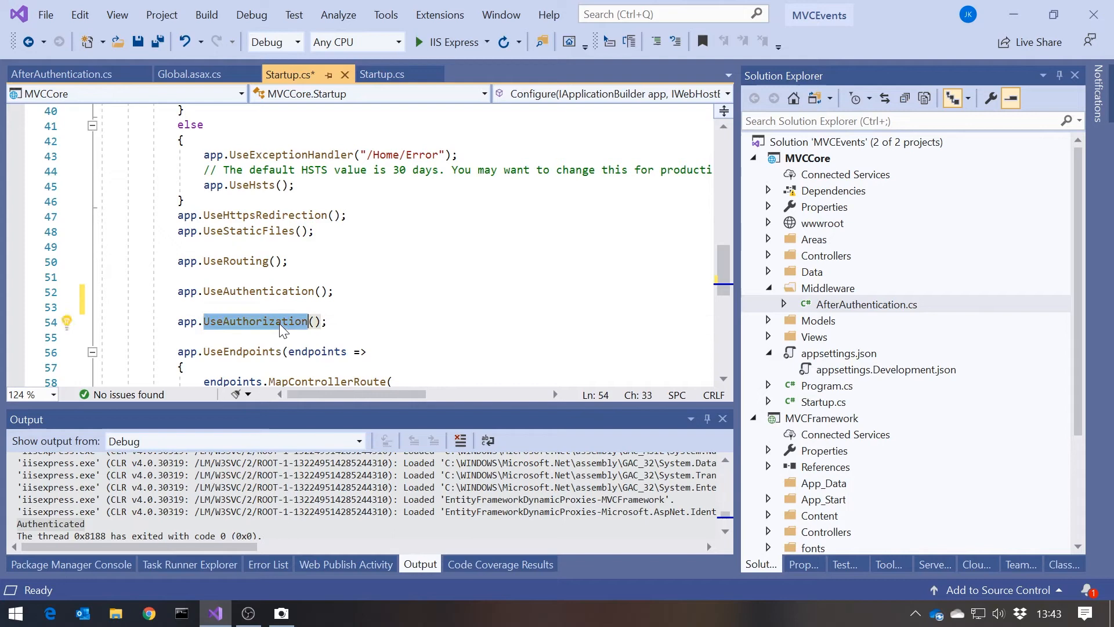
left_click(57, 73)
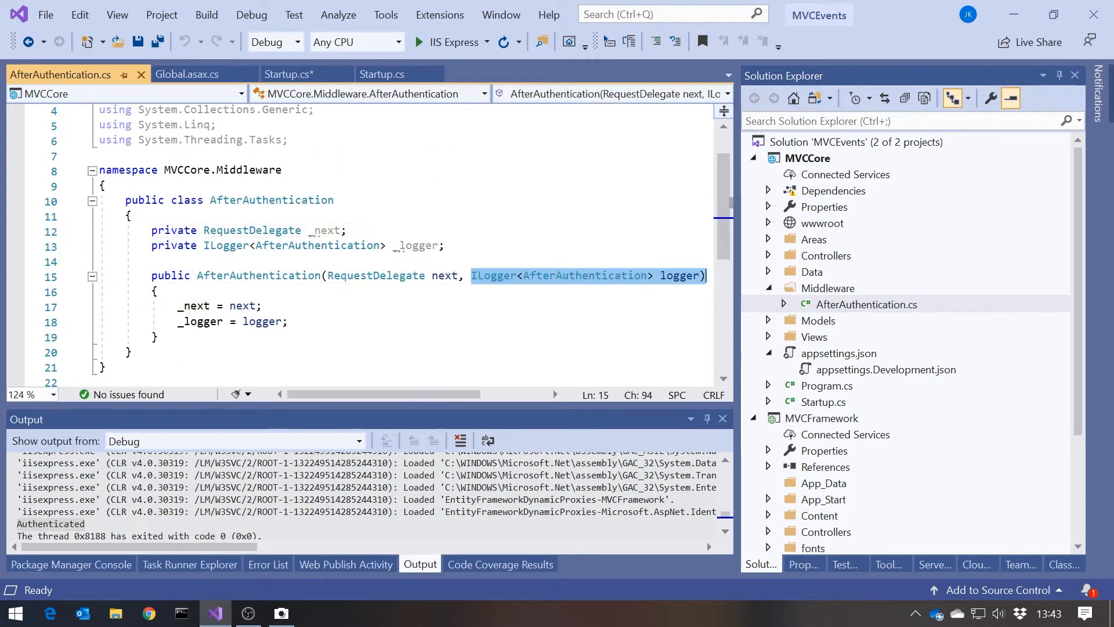
mouse_move(680, 276)
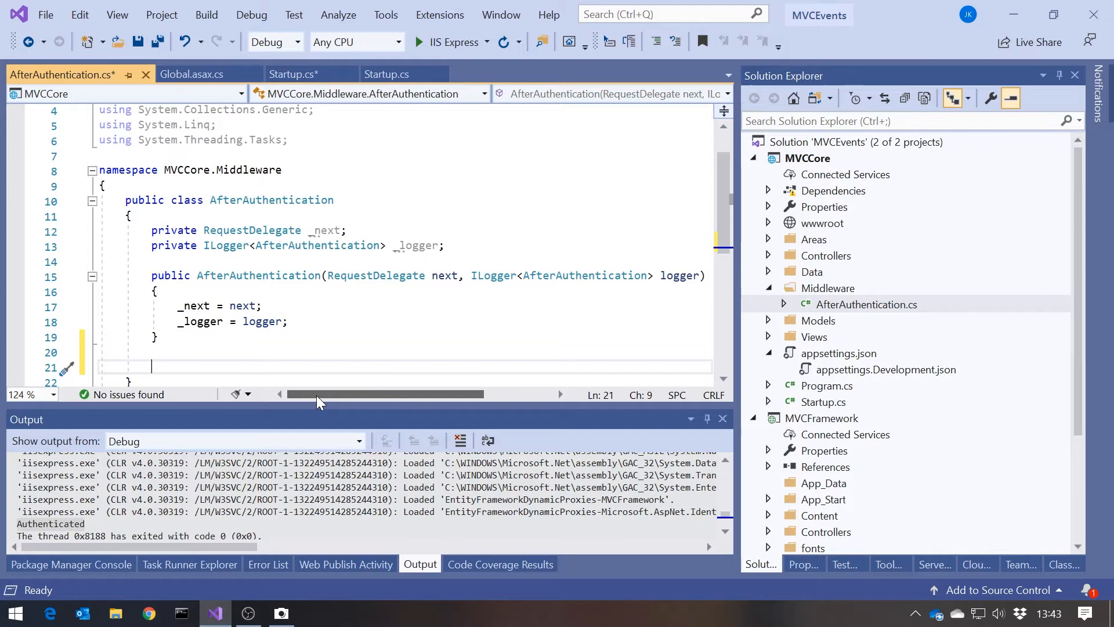
Step: Declare public async Task InvokeAsync(HttpContext context) in AfterAuthentication
type("pub")
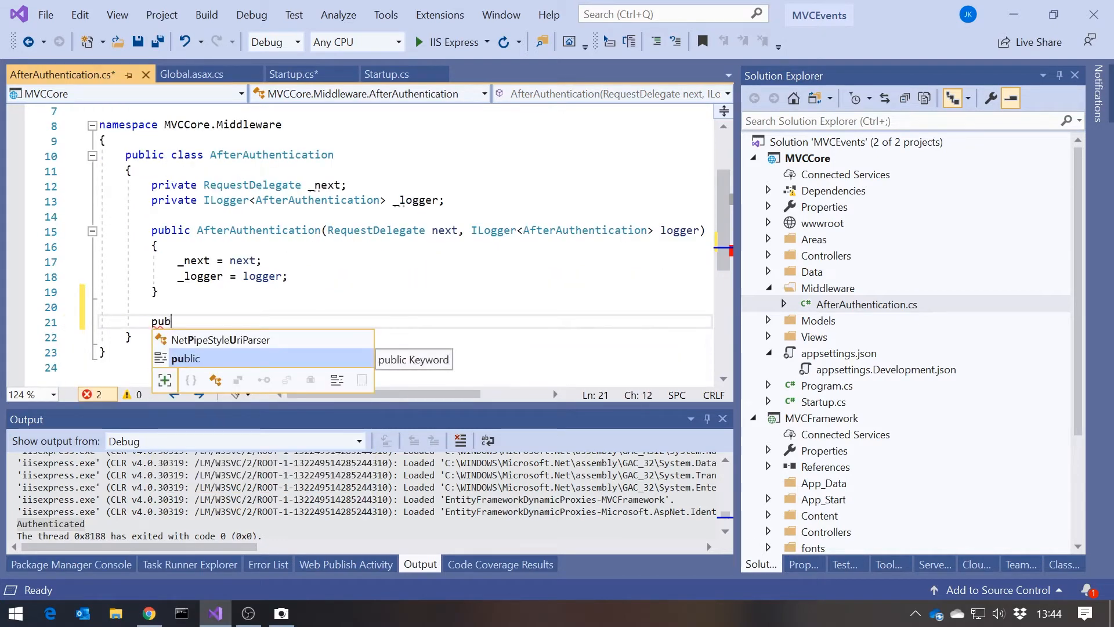
type("lic async Task")
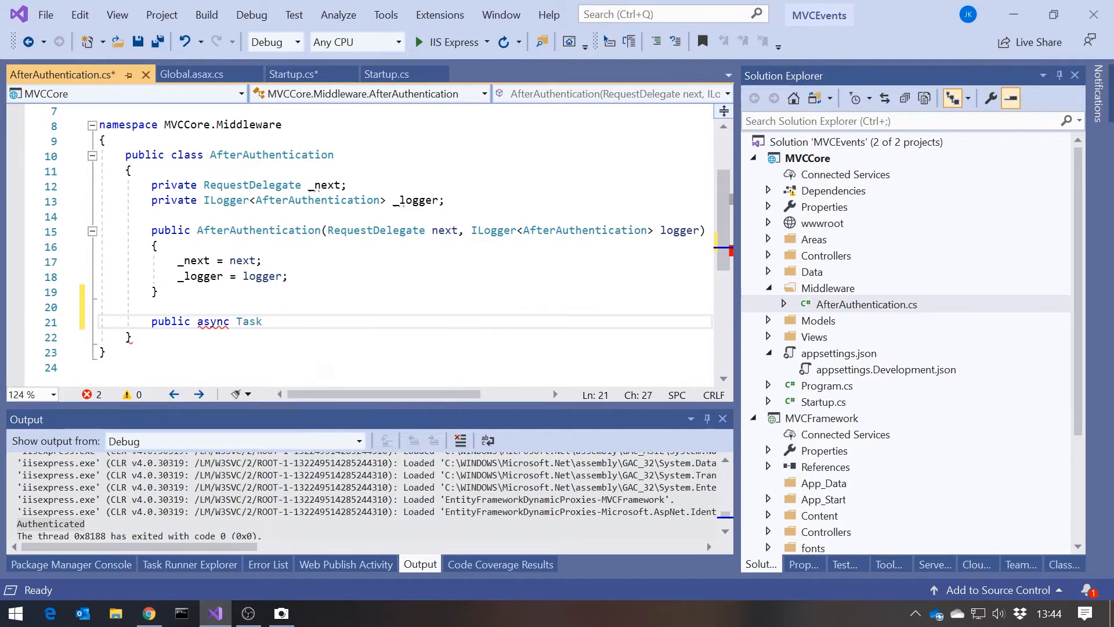
type("InvokeAsync")
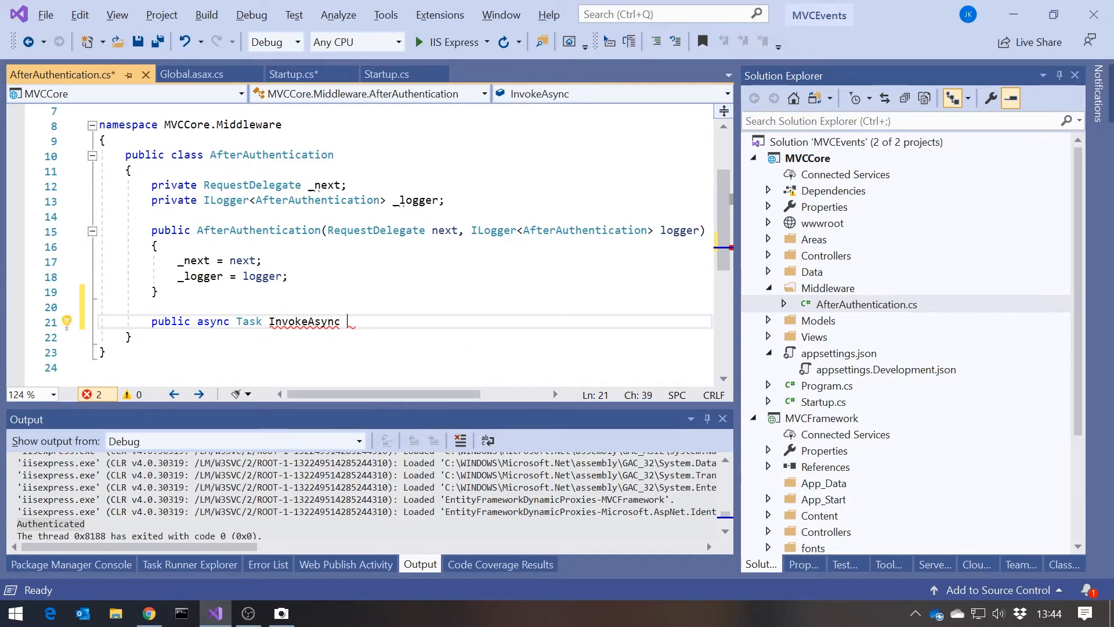
type("(HttpContext")
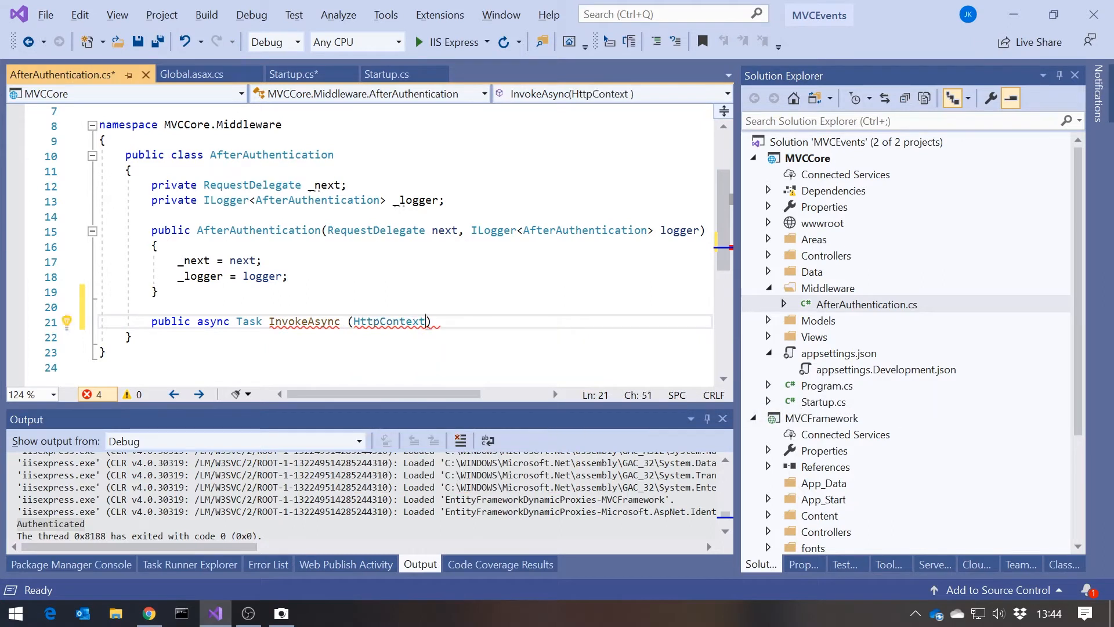
type("context")
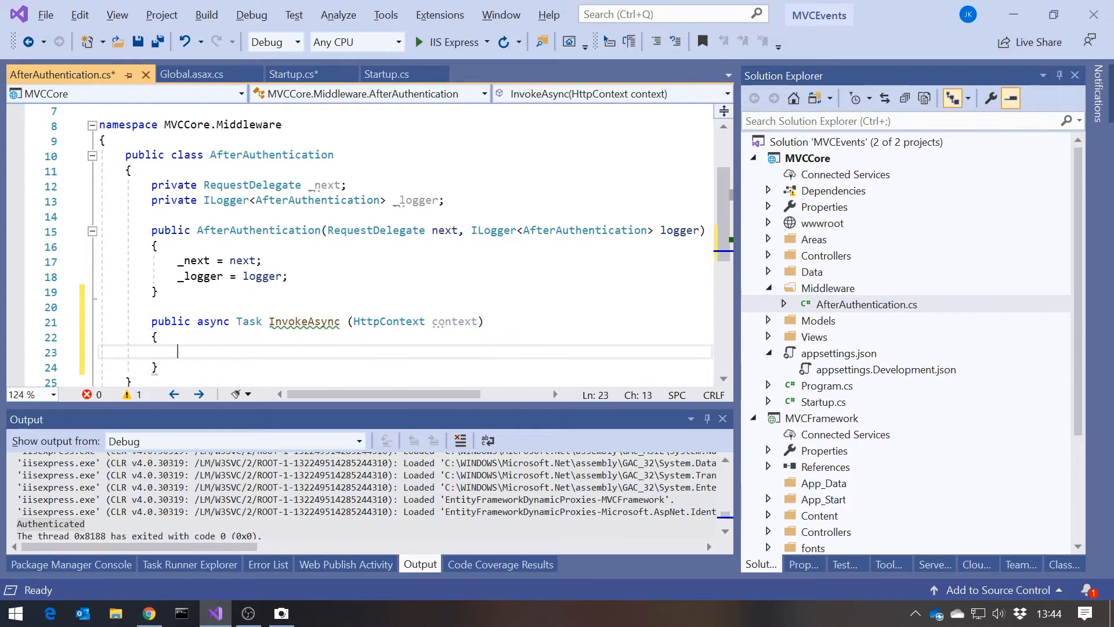
scroll("down", 3)
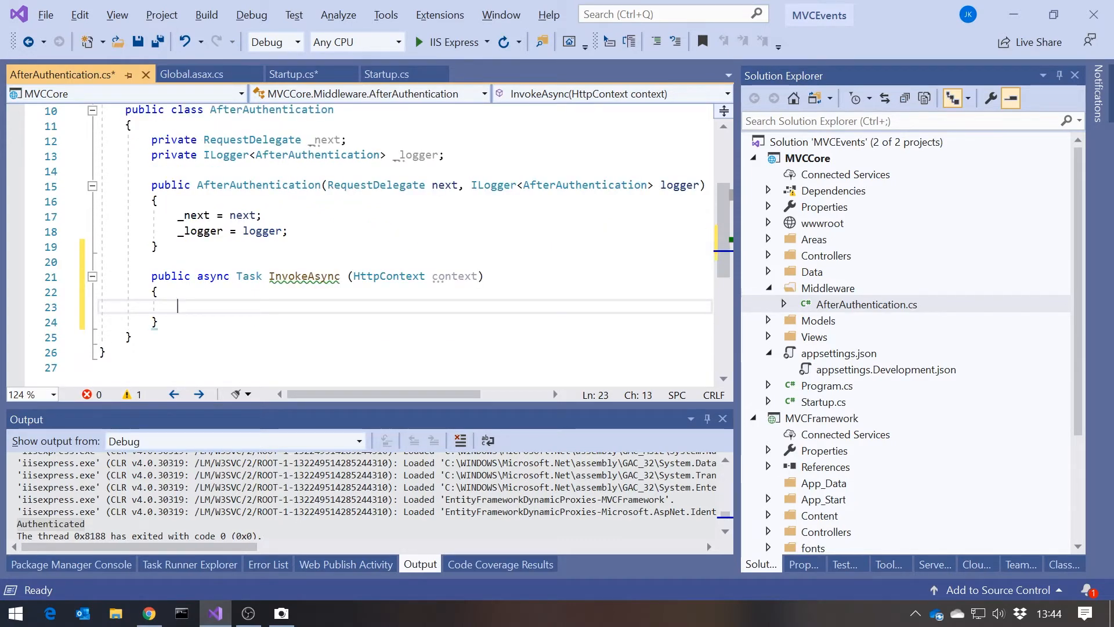
Step: Add an if on context.User.Identity.IsAuthenticated logging "Authenticated", plus an else branch
type("if (")
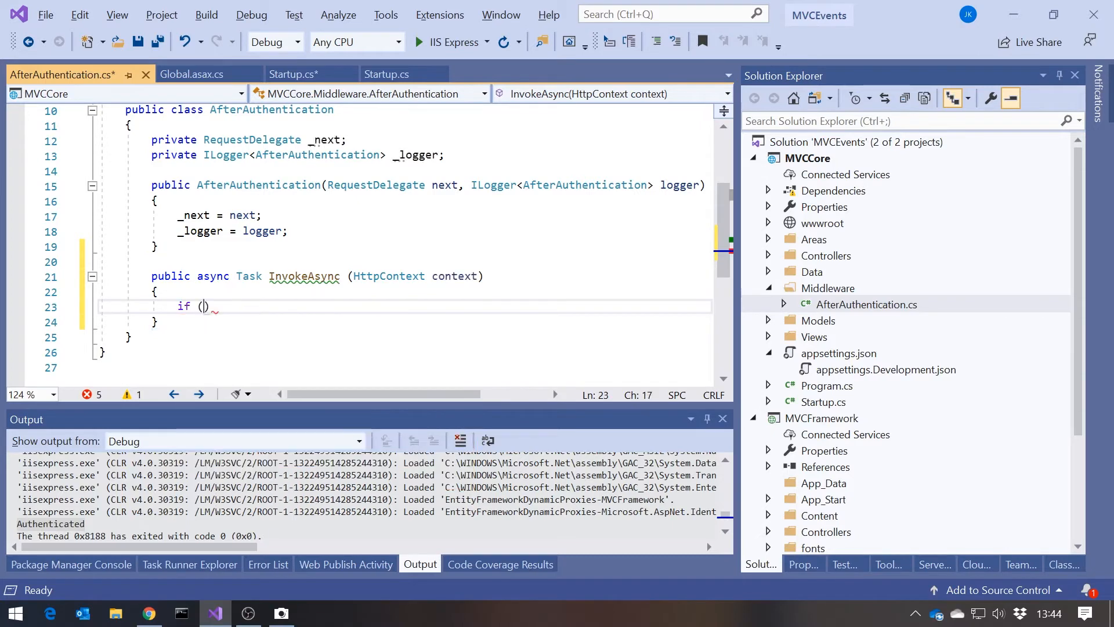
type("context.")
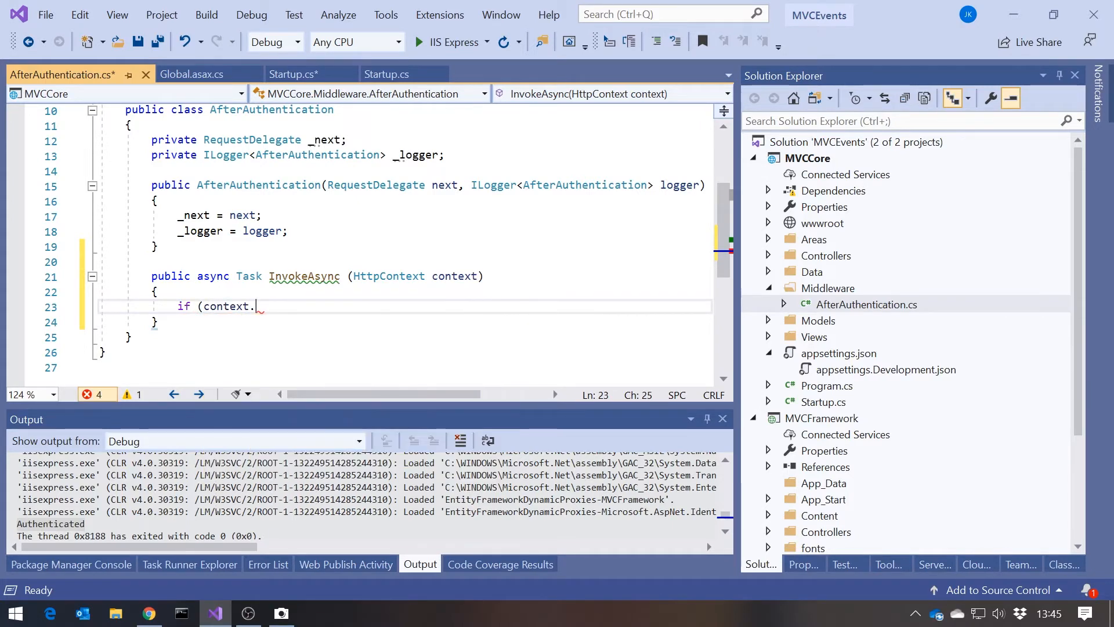
type("User.Identity.IsAuthenticated")
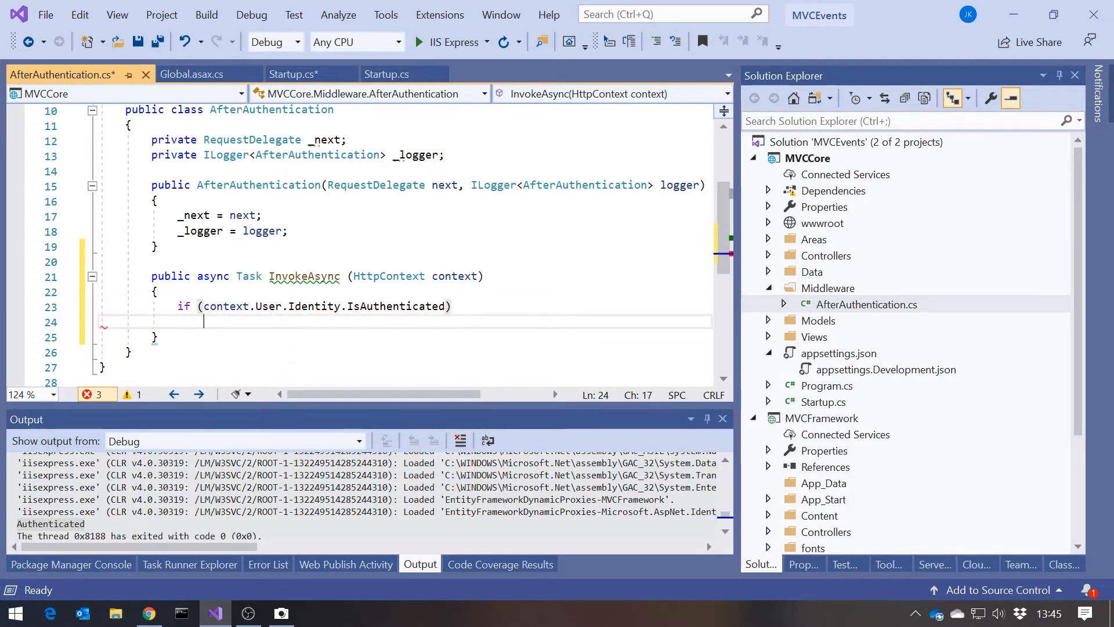
type("_logger.LogDebug(\"")
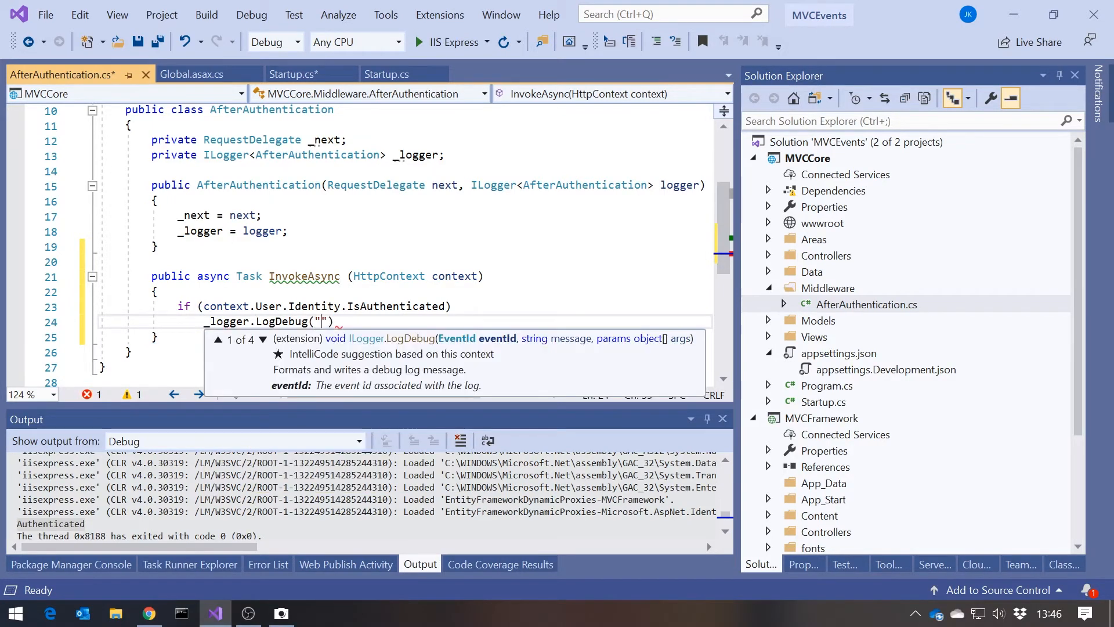
type("Authen")
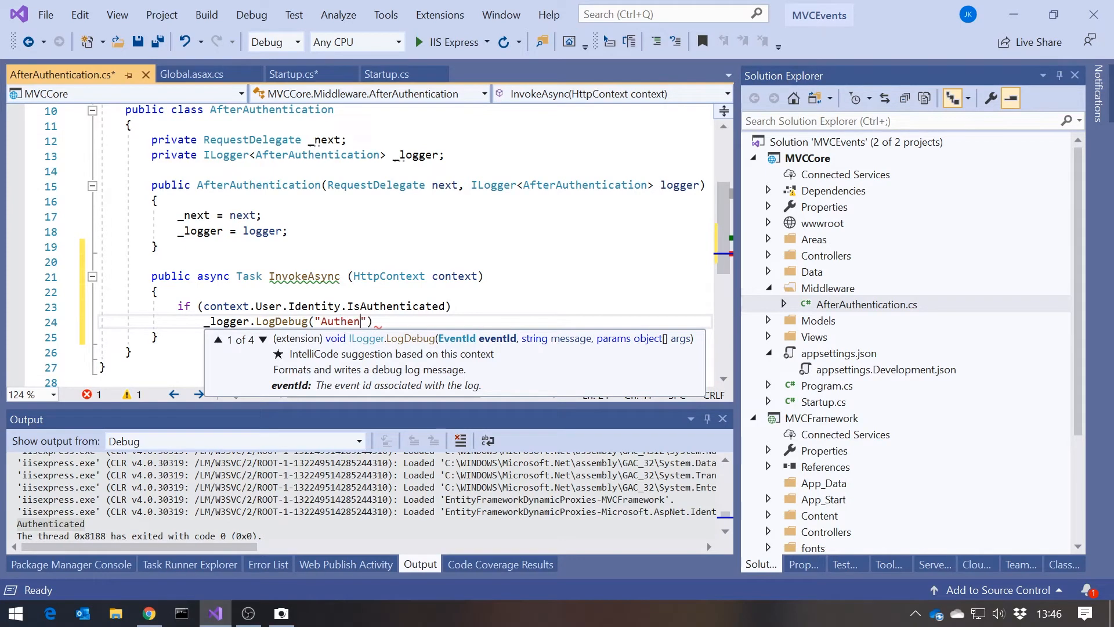
type("icated")
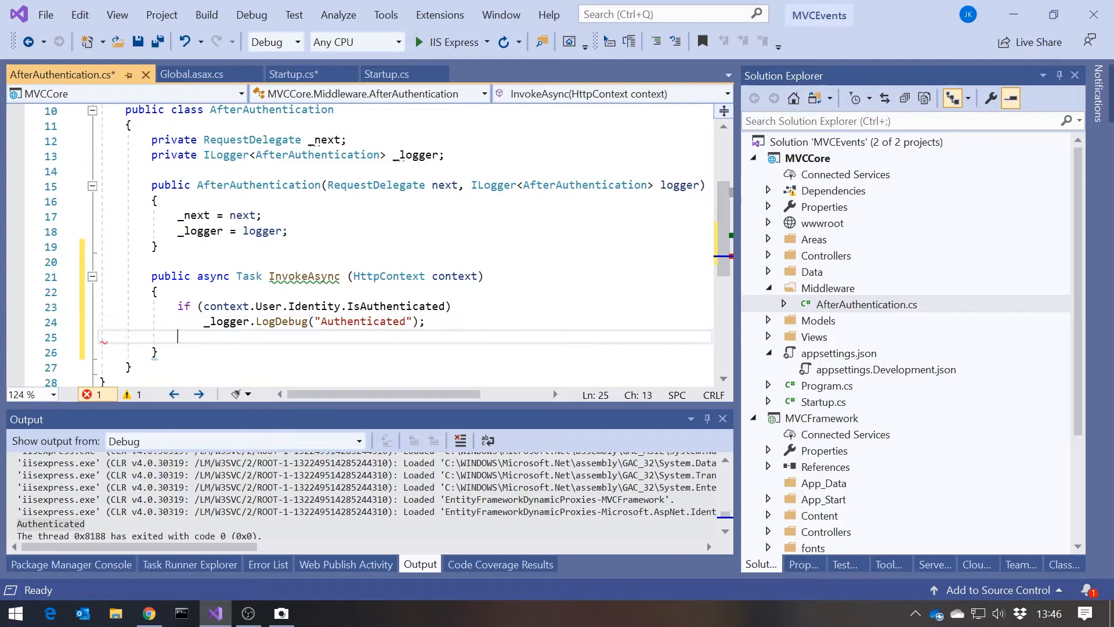
type("else")
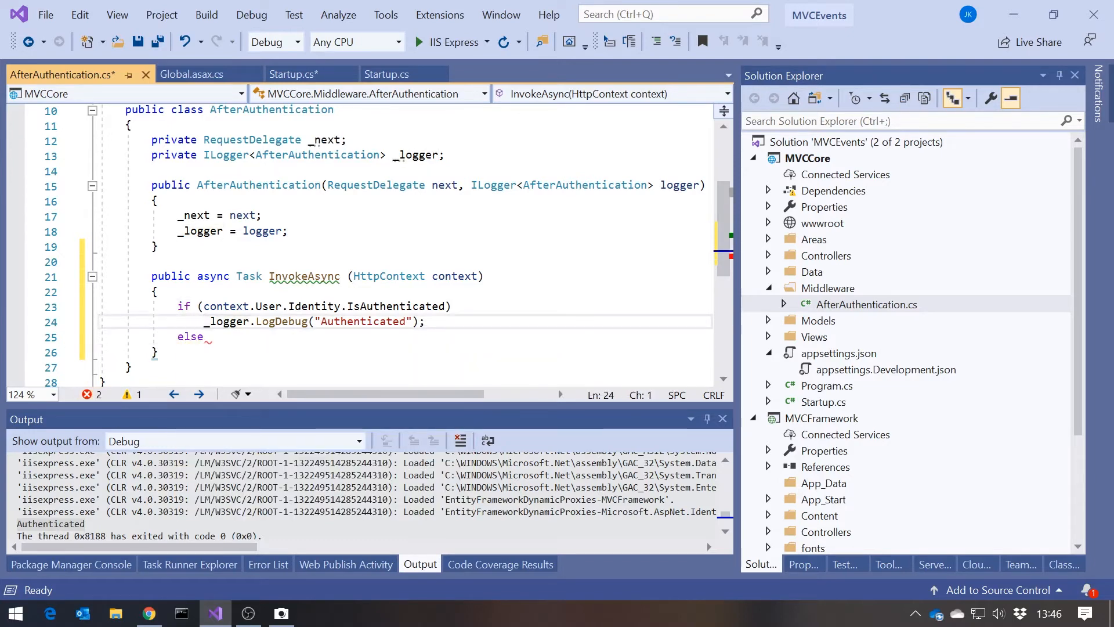
type("_logger.LogDebug(\"Authenticated\");")
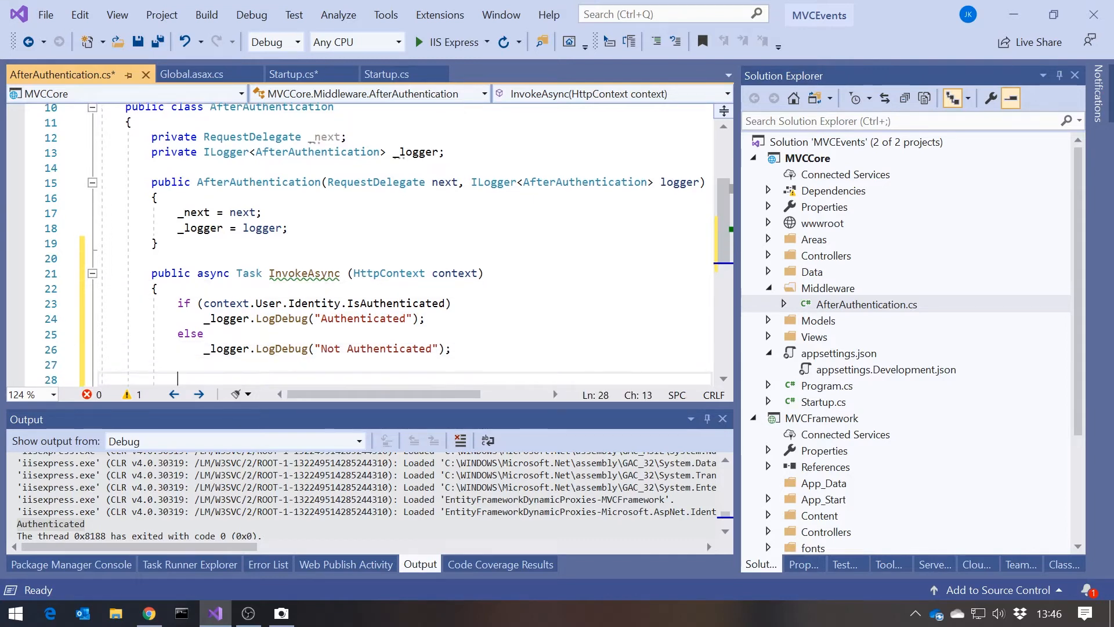
Step: End InvokeAsync with await _next(context); after the if/else block
scroll("down", 3)
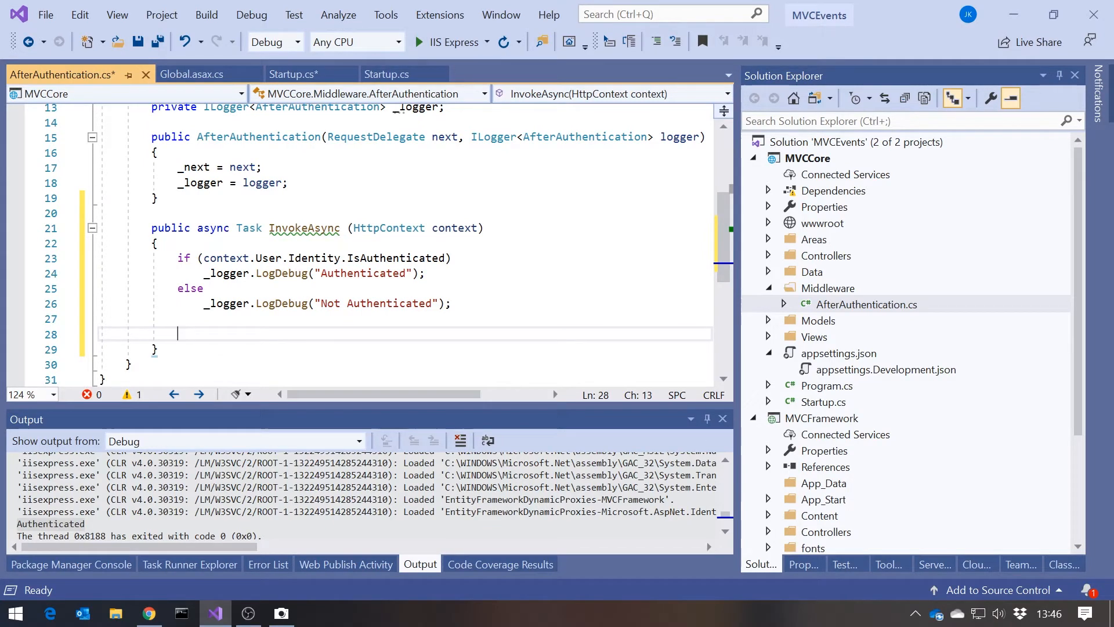
type("await")
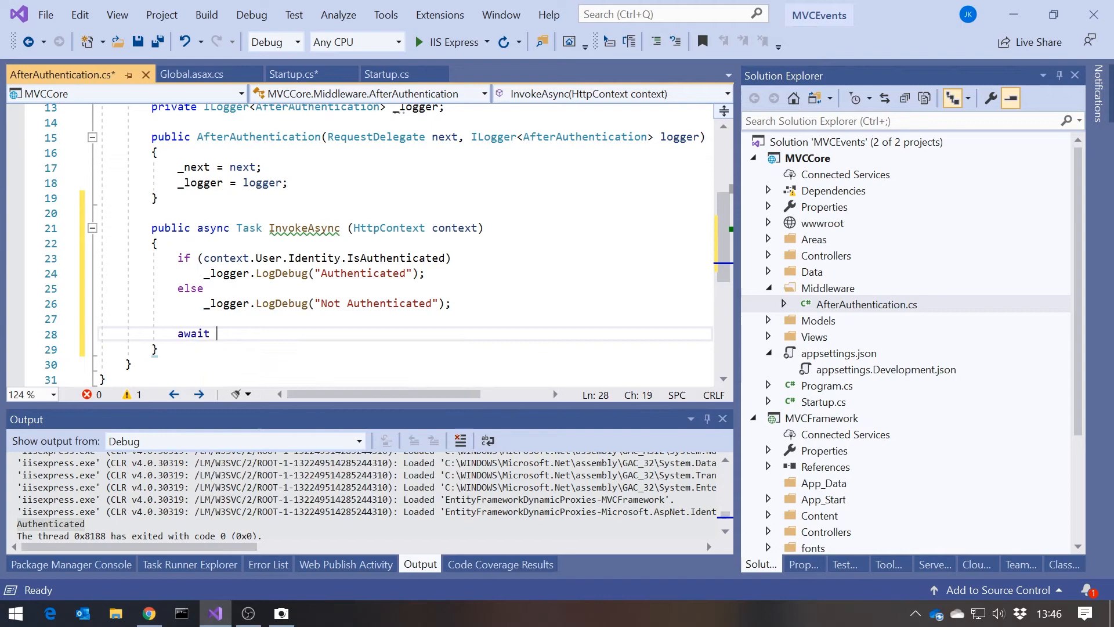
type("_next")
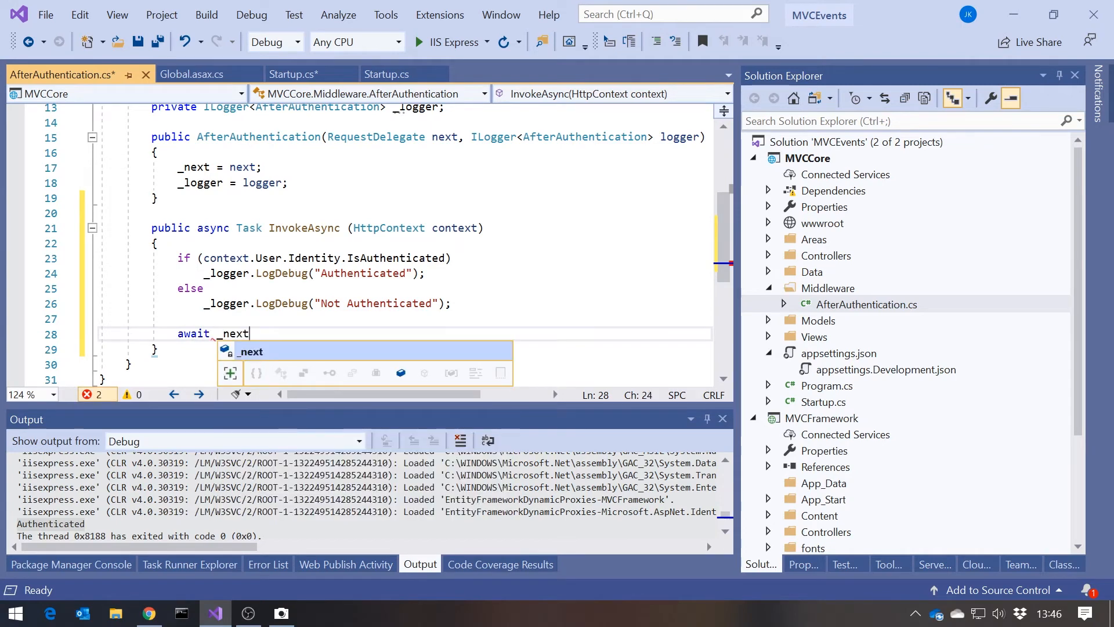
type("(context")
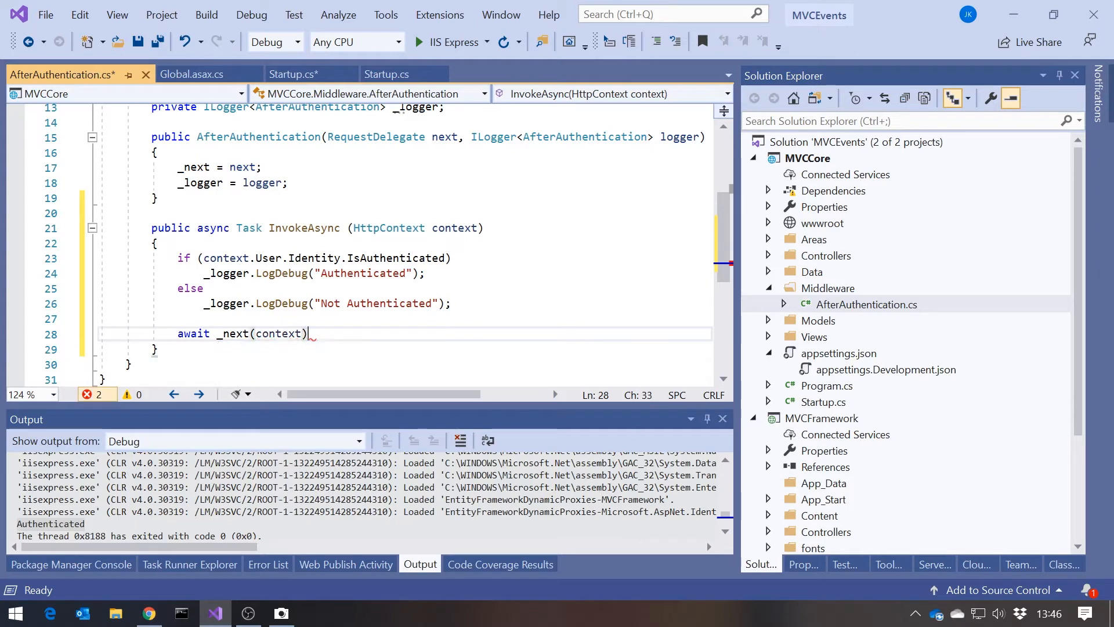
type(";")
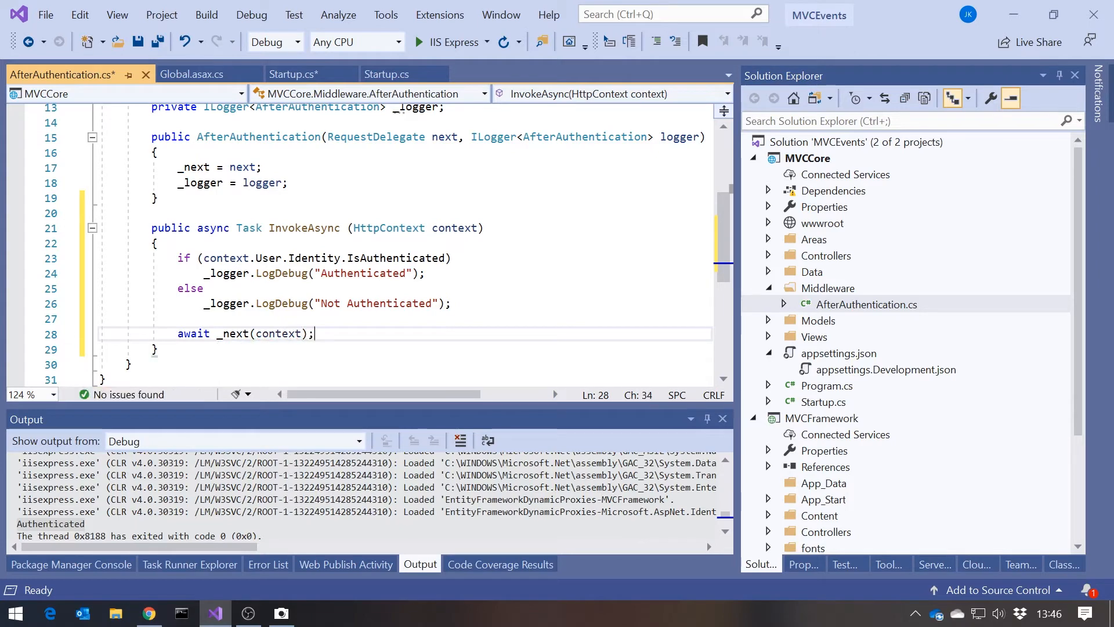
mouse_move(300, 74)
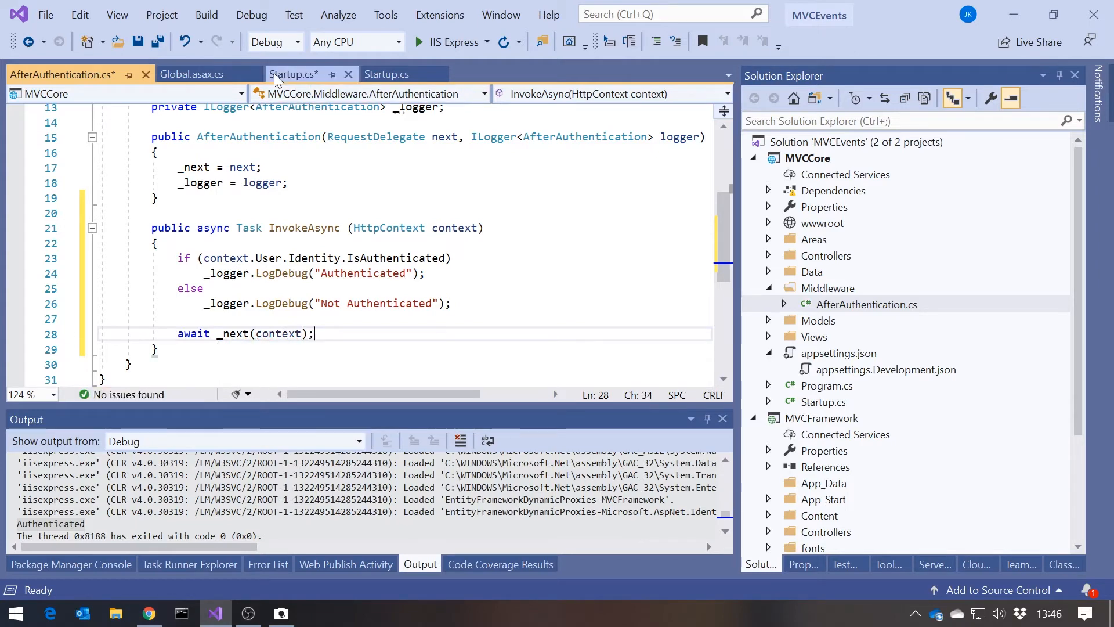
Step: Add app.UseMiddleware<AfterAuthentication>(); after UseAuthentication and import MVCCore.Middleware via the light bulb
left_click(298, 73)
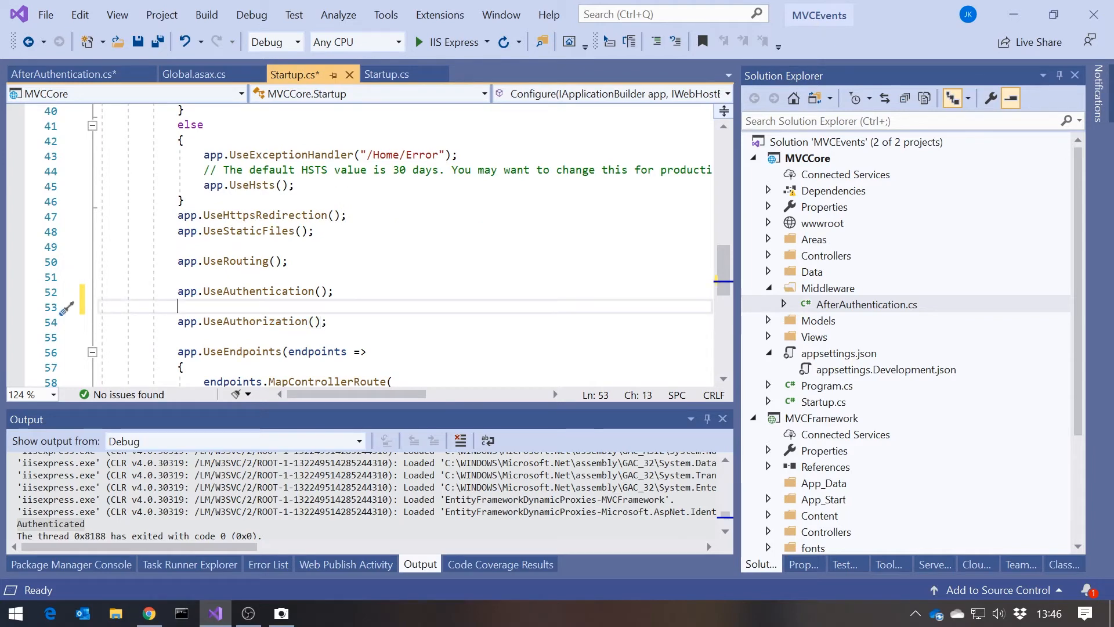
type("app")
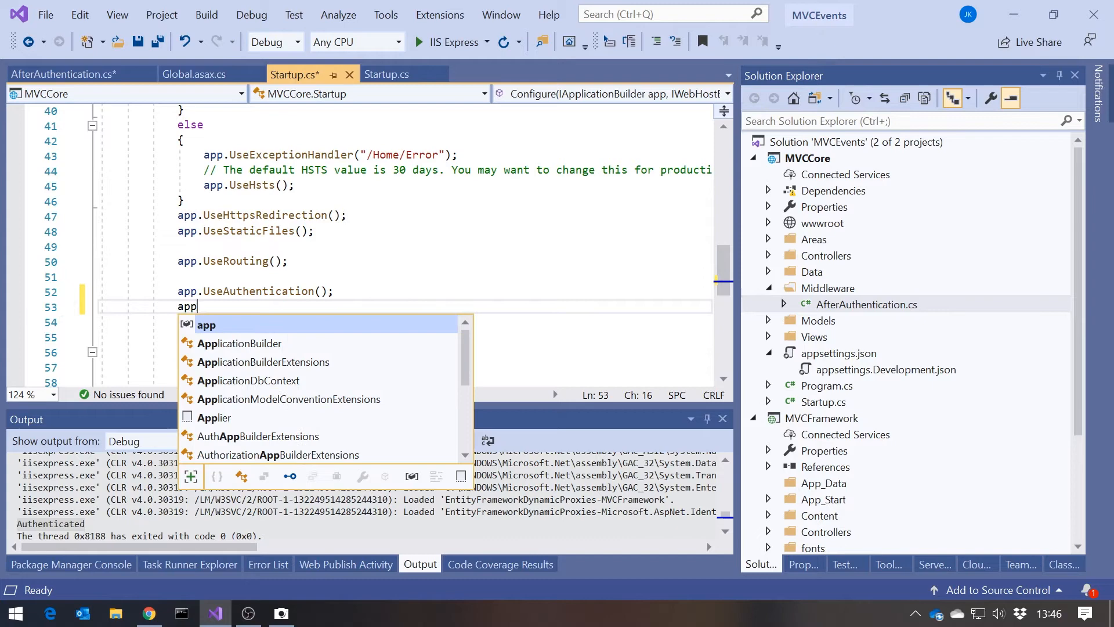
type(".Use")
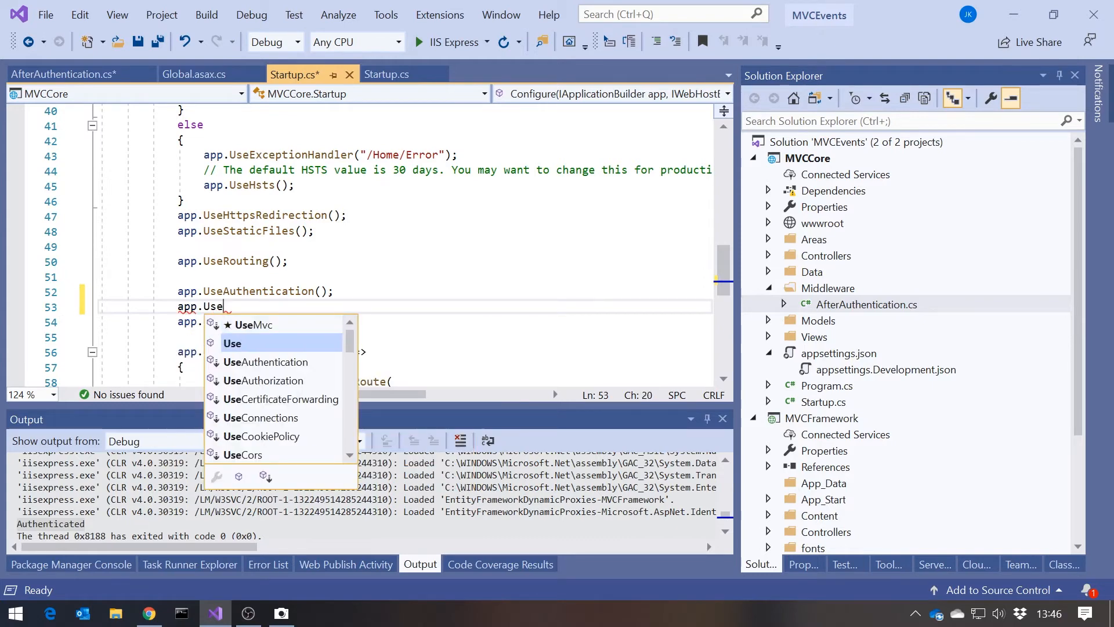
type("Mi")
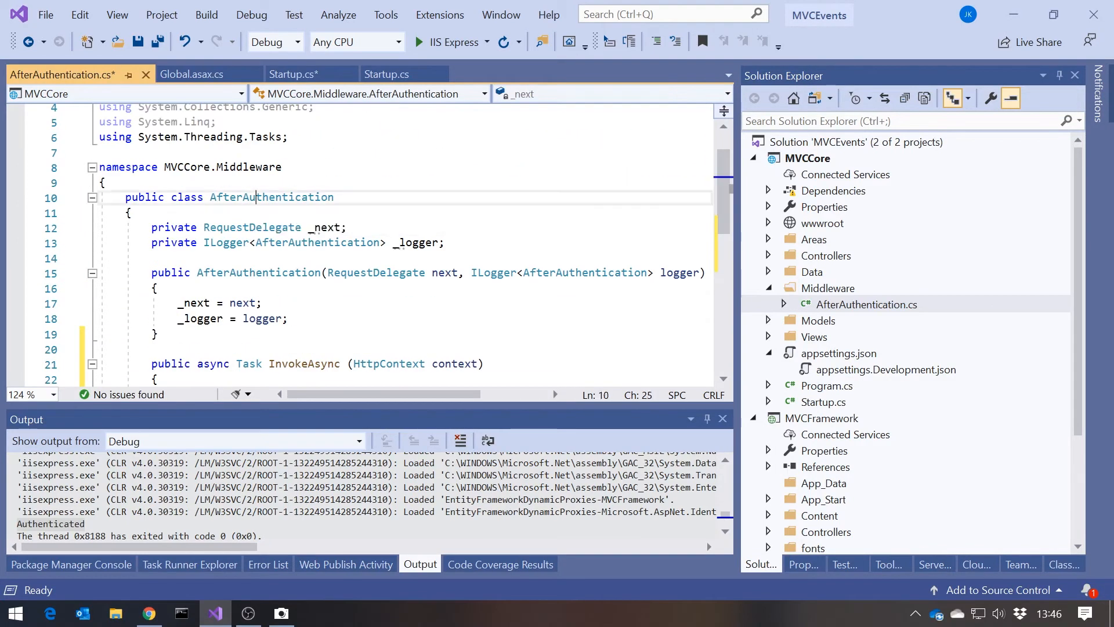
left_click(294, 74)
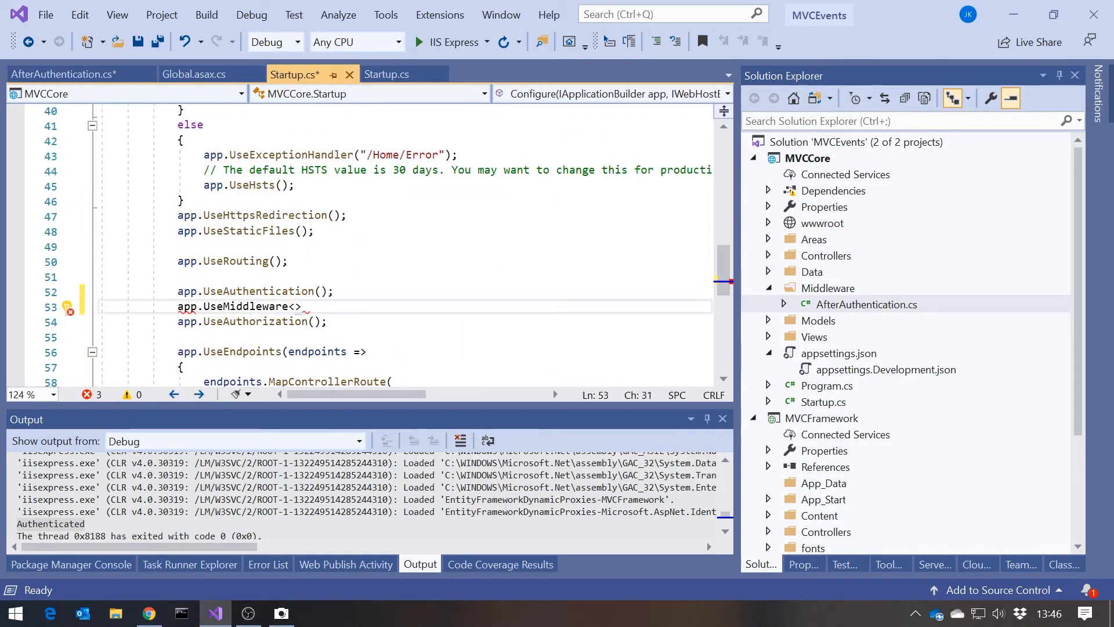
type("AfterAuthentication")
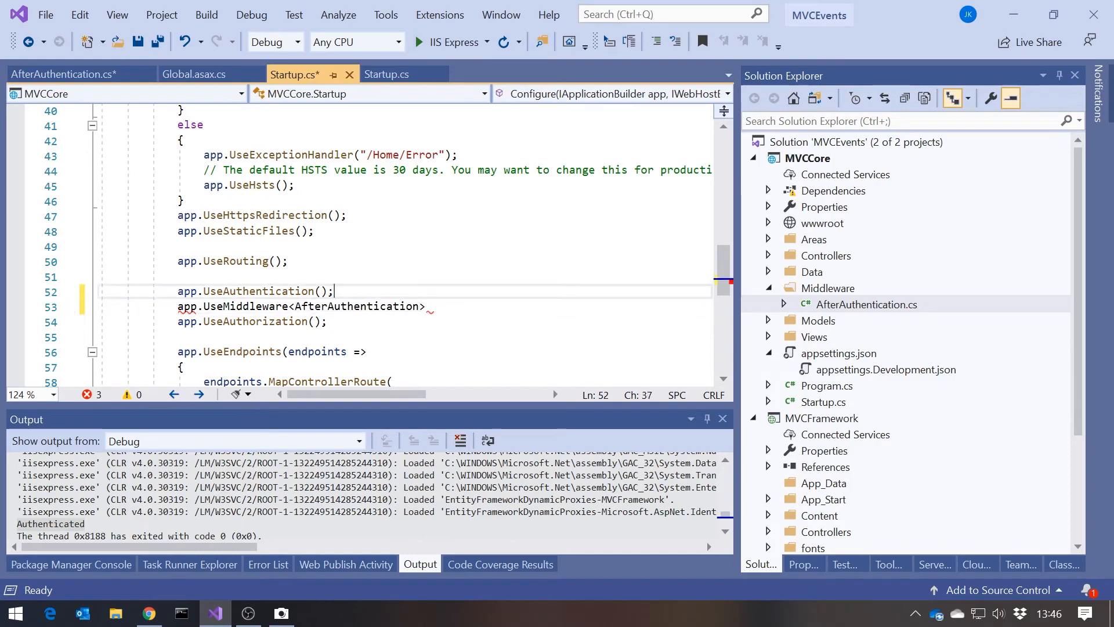
left_click(427, 307)
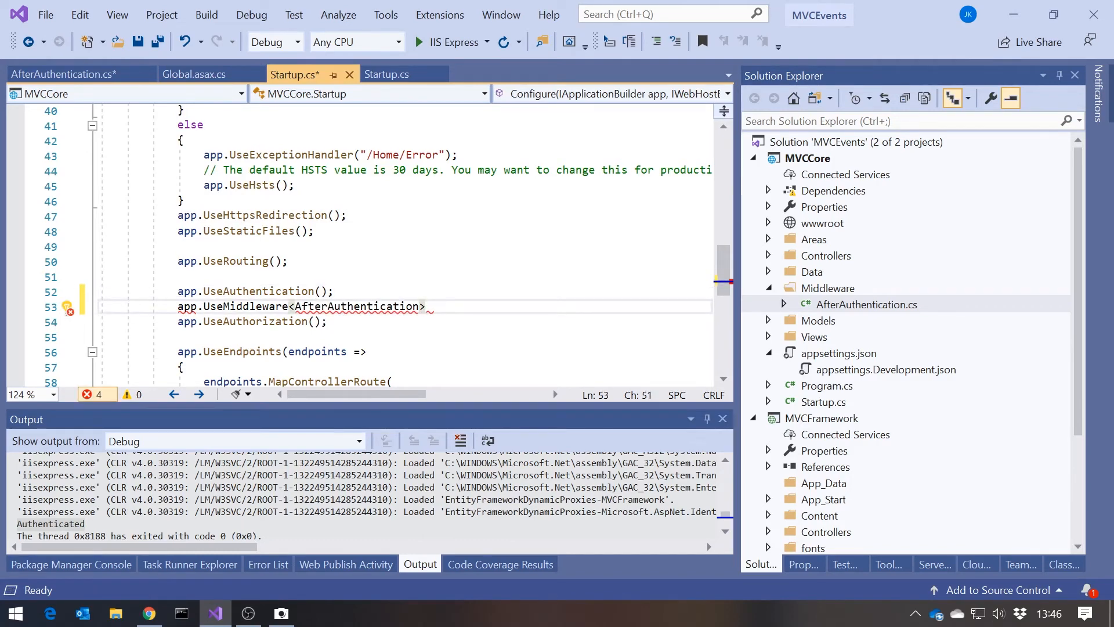
type("();")
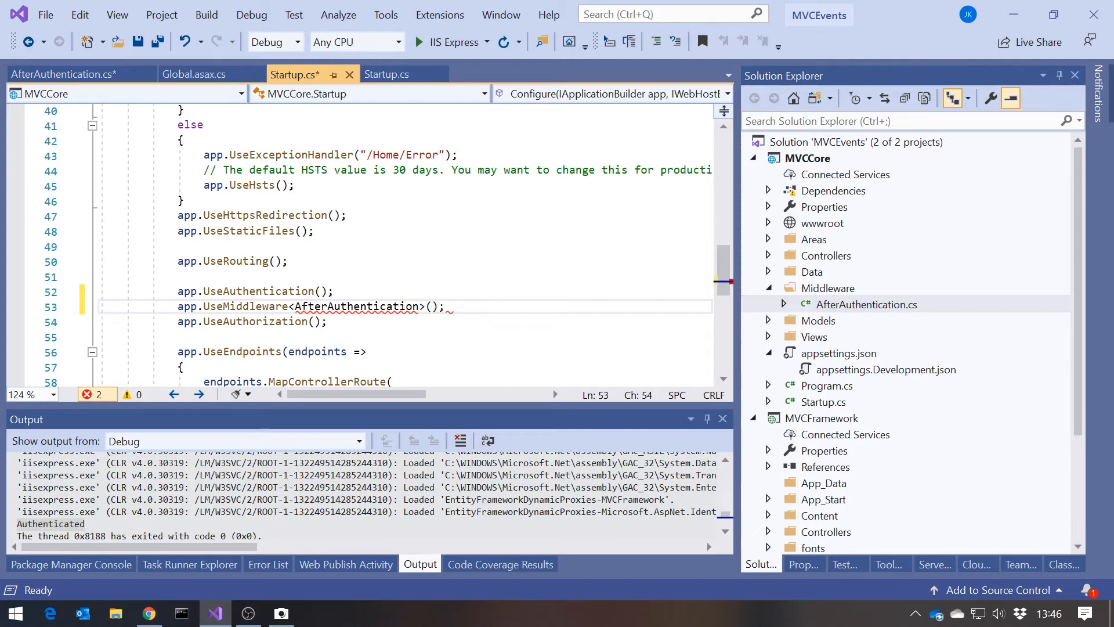
left_click(318, 325)
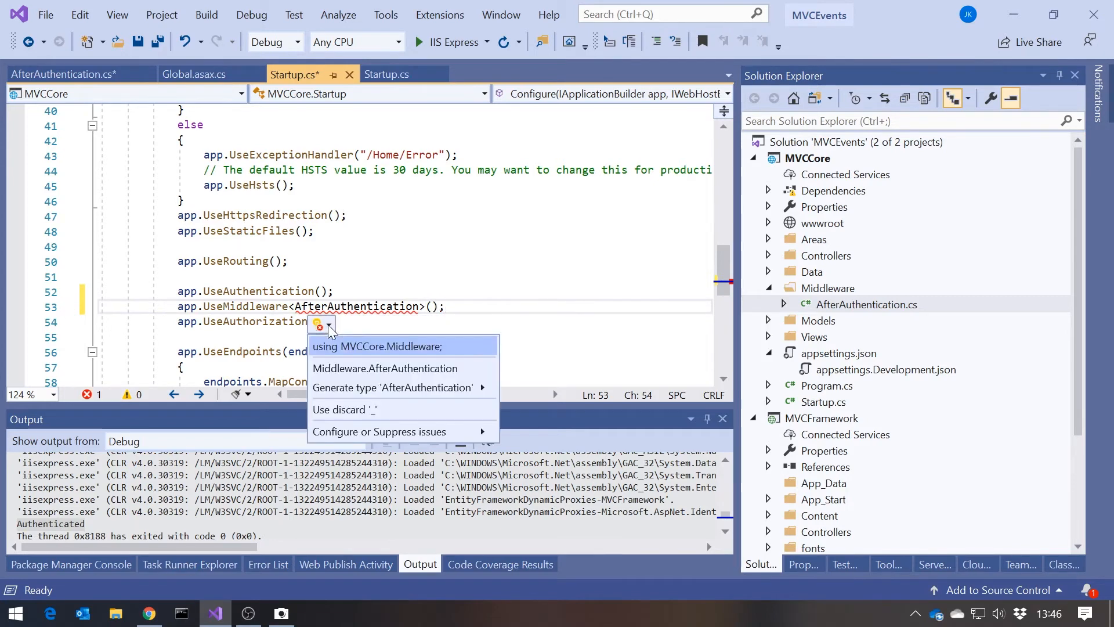
left_click(377, 346)
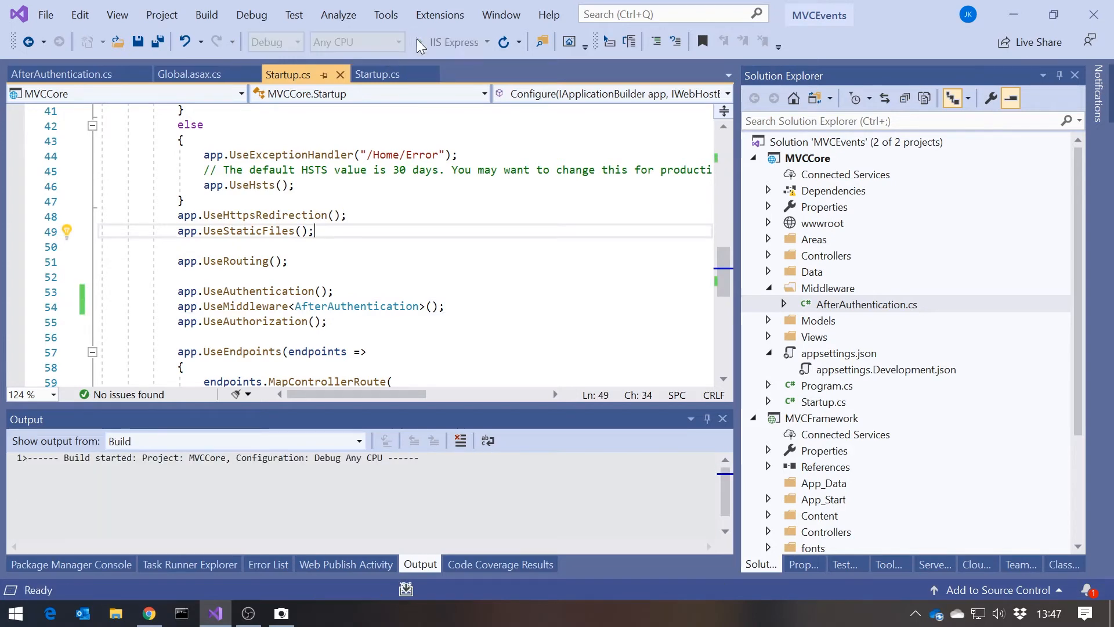
Step: Build and run MVCCore, then check Visual Studio's debug output for the authentication log
left_click(503, 42)
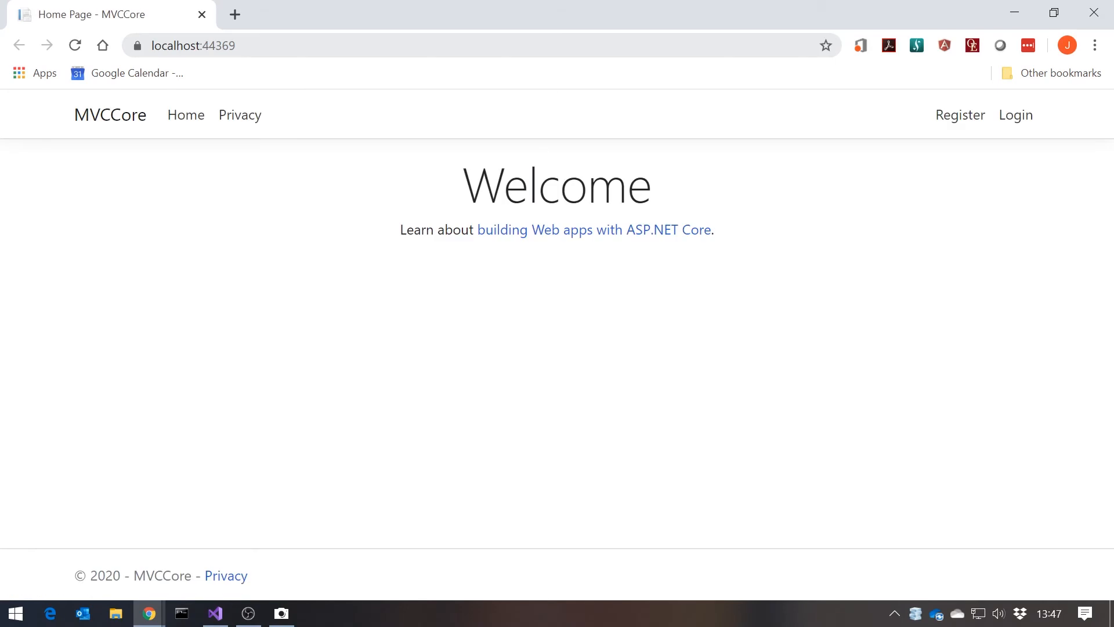
left_click(214, 612)
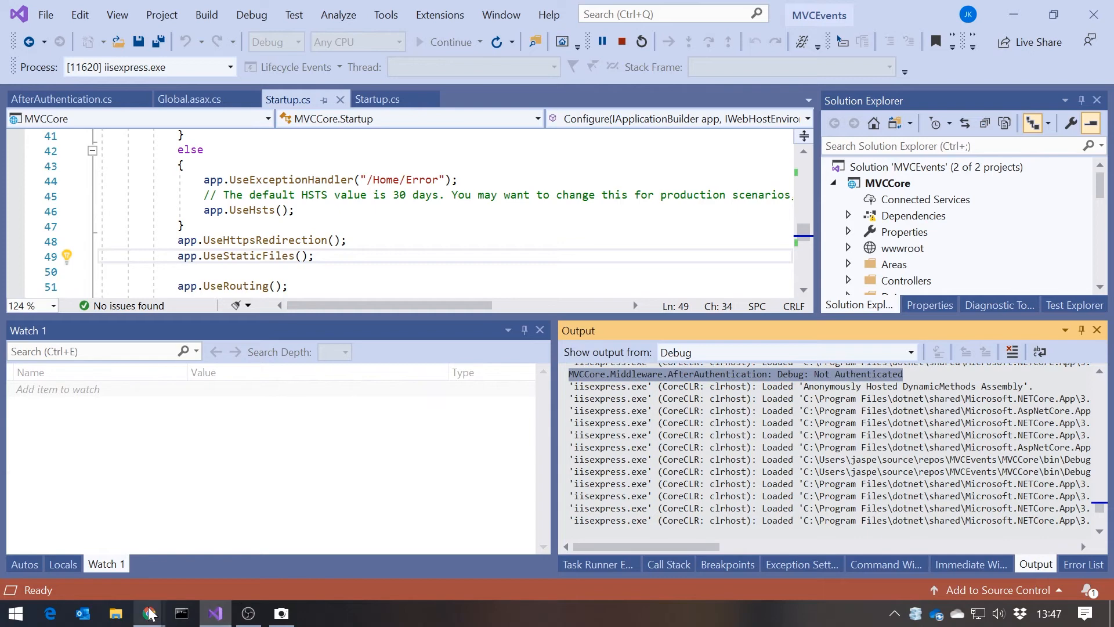
Step: Log in to the MVCCore site in Chrome, then confirm Visual Studio logs 'AfterAuthentication: Authenticated'
left_click(146, 612)
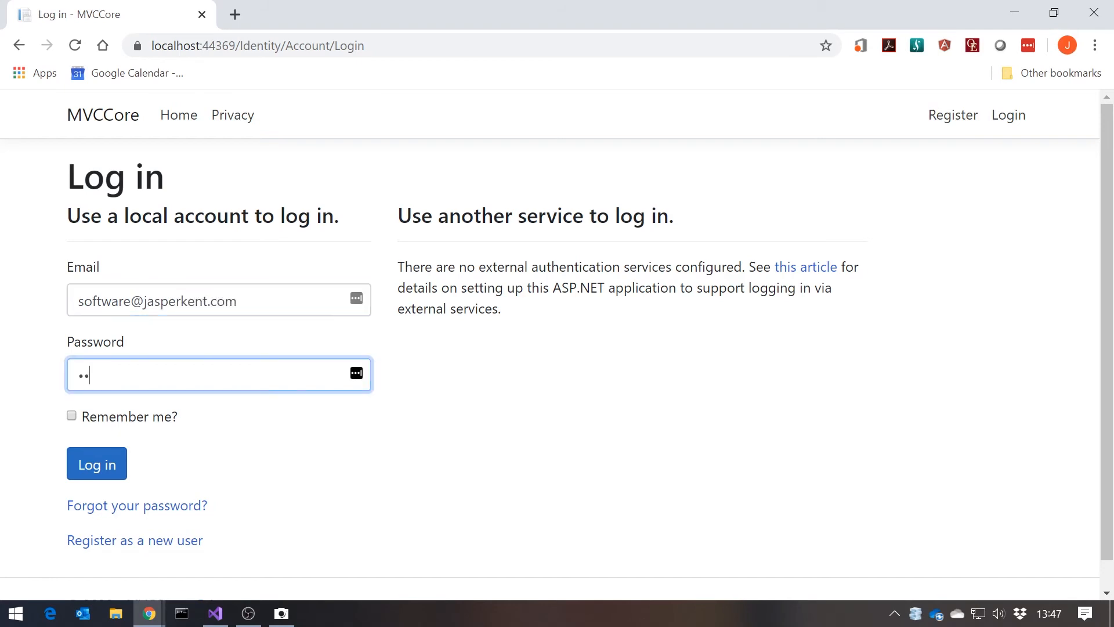
left_click(96, 463)
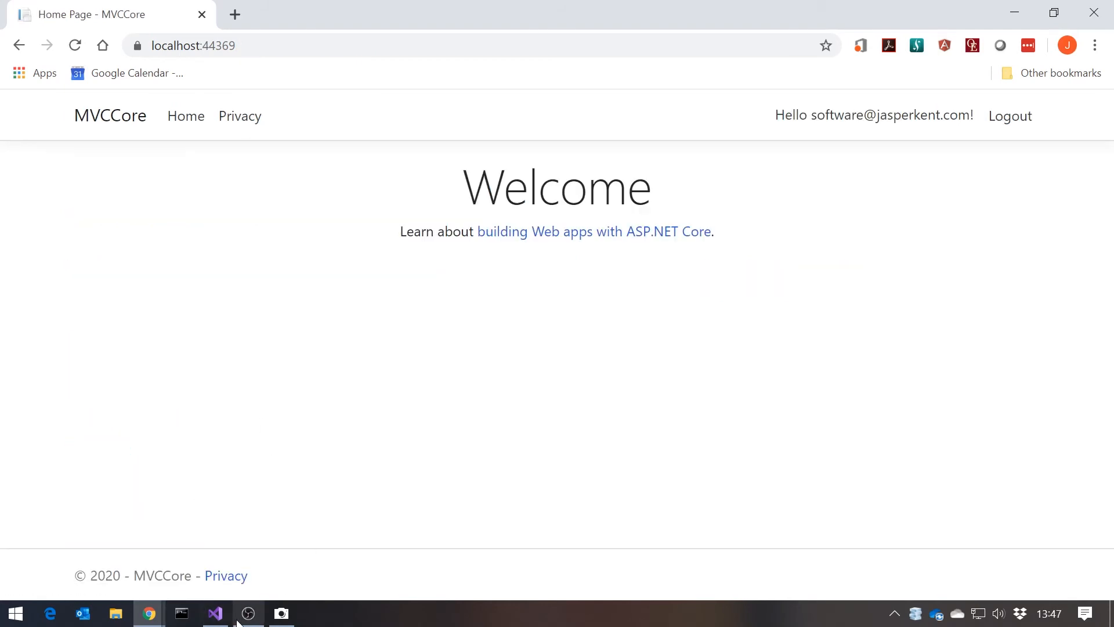
left_click(215, 612)
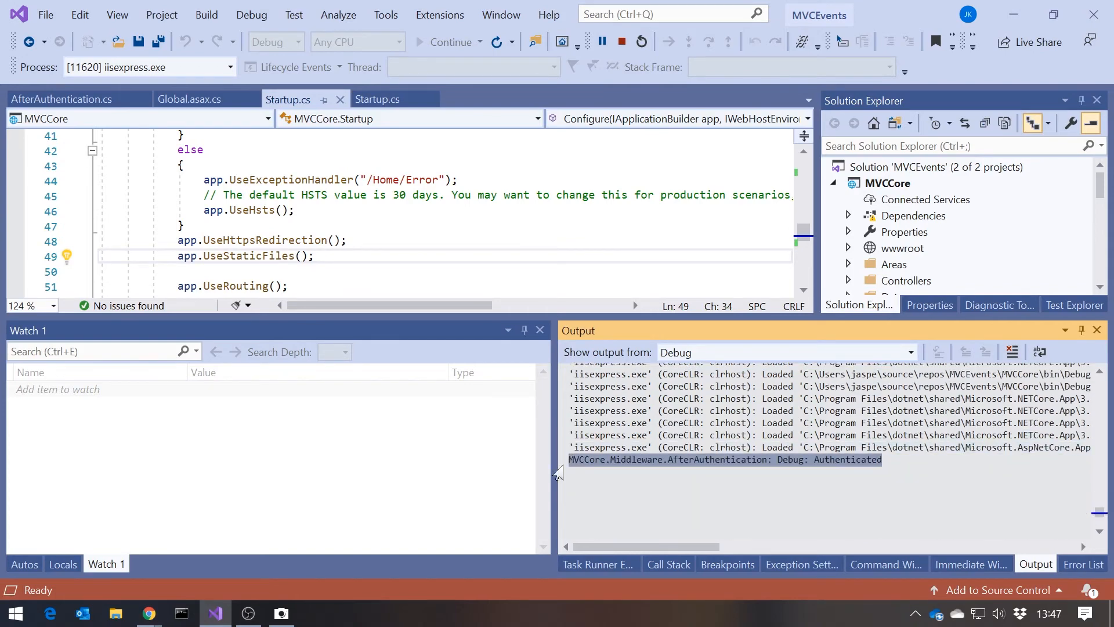
left_click(181, 224)
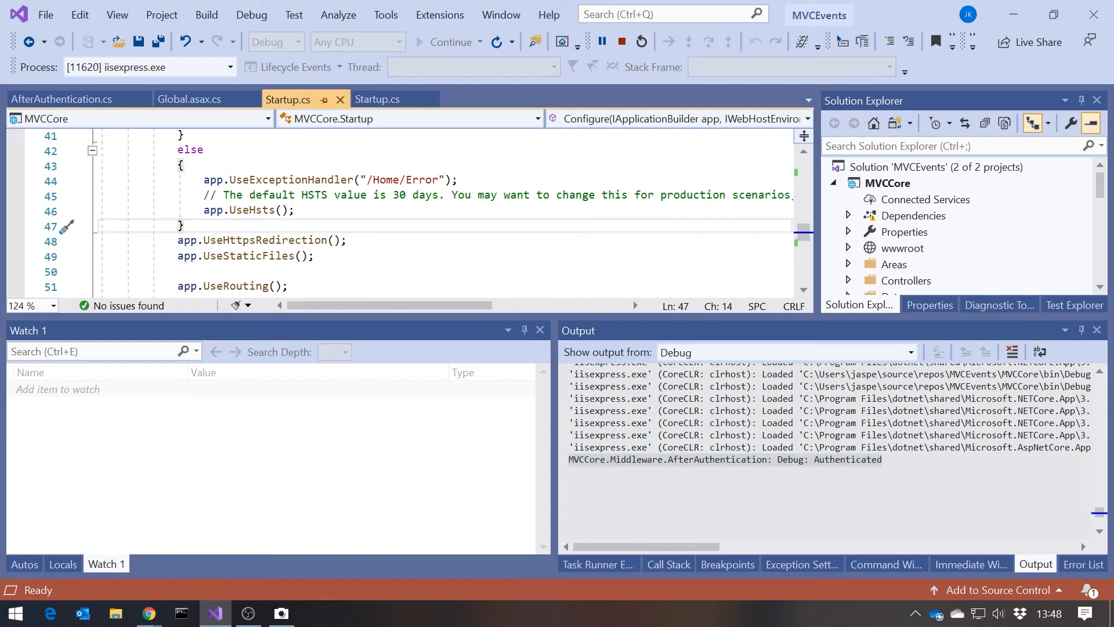
scroll("down", 3)
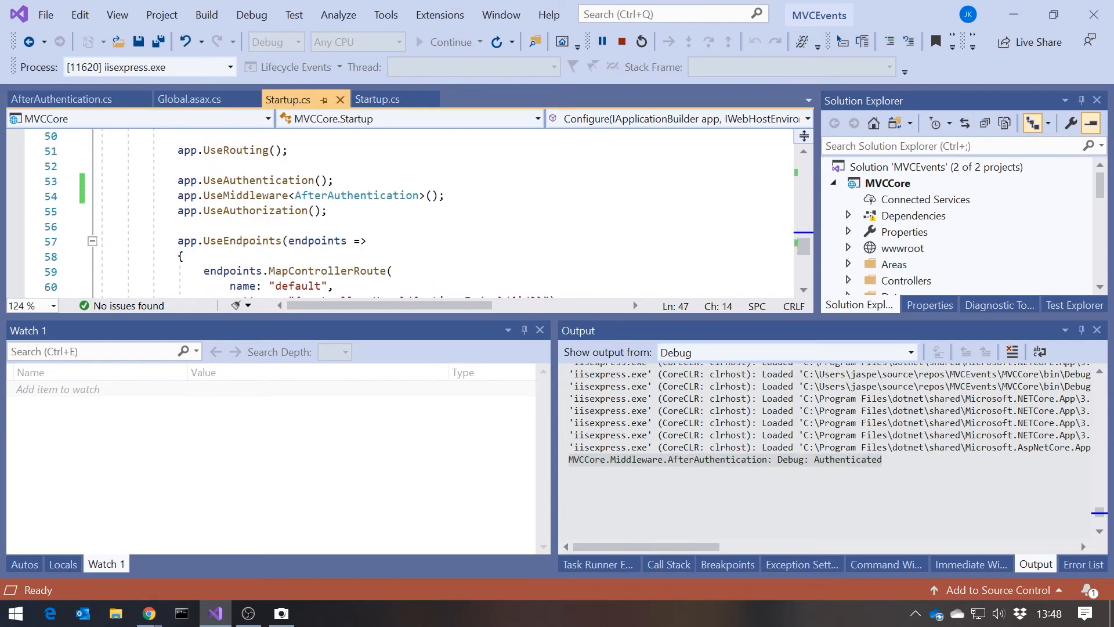